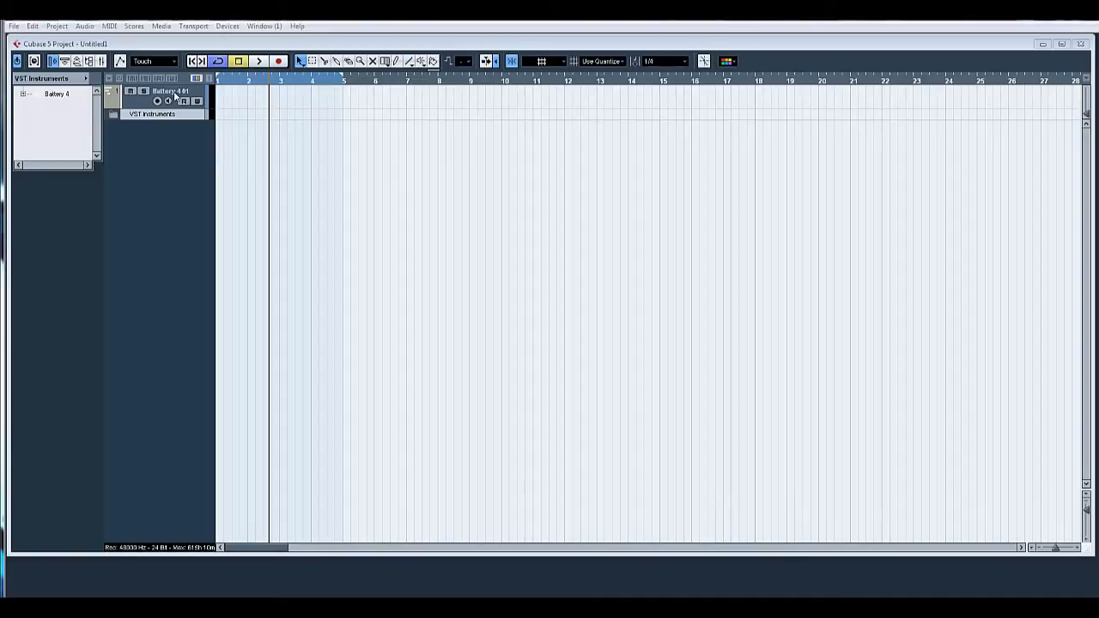
pyautogui.moveTo(932, 334)
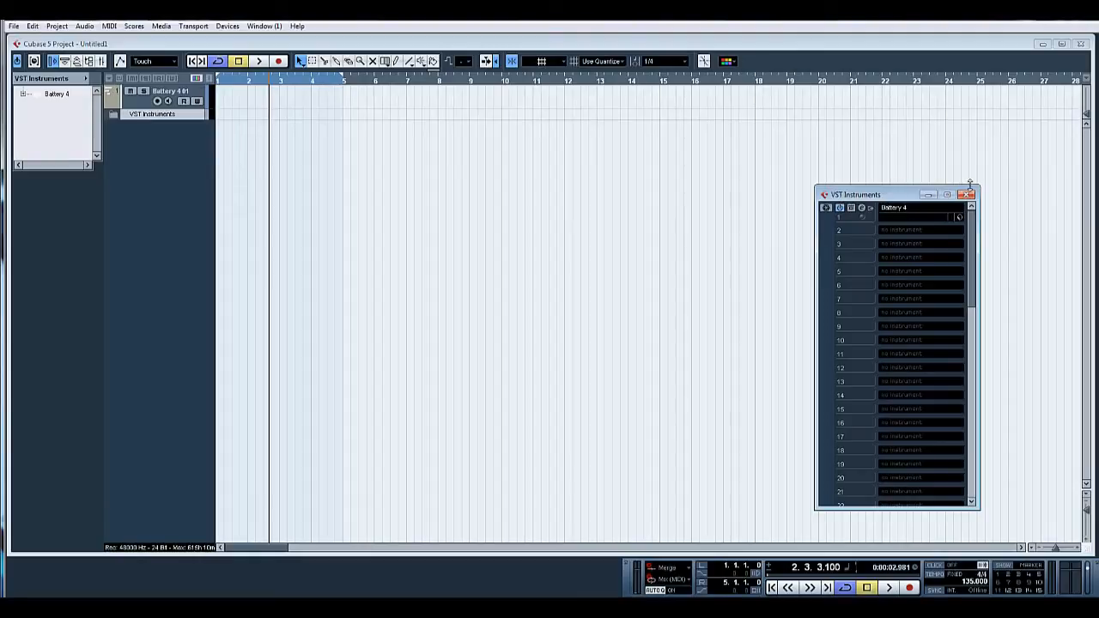
# - Close the floating VST Instruments window, leaving the Battery 4 01 track's channel settings visible
pyautogui.click(969, 194)
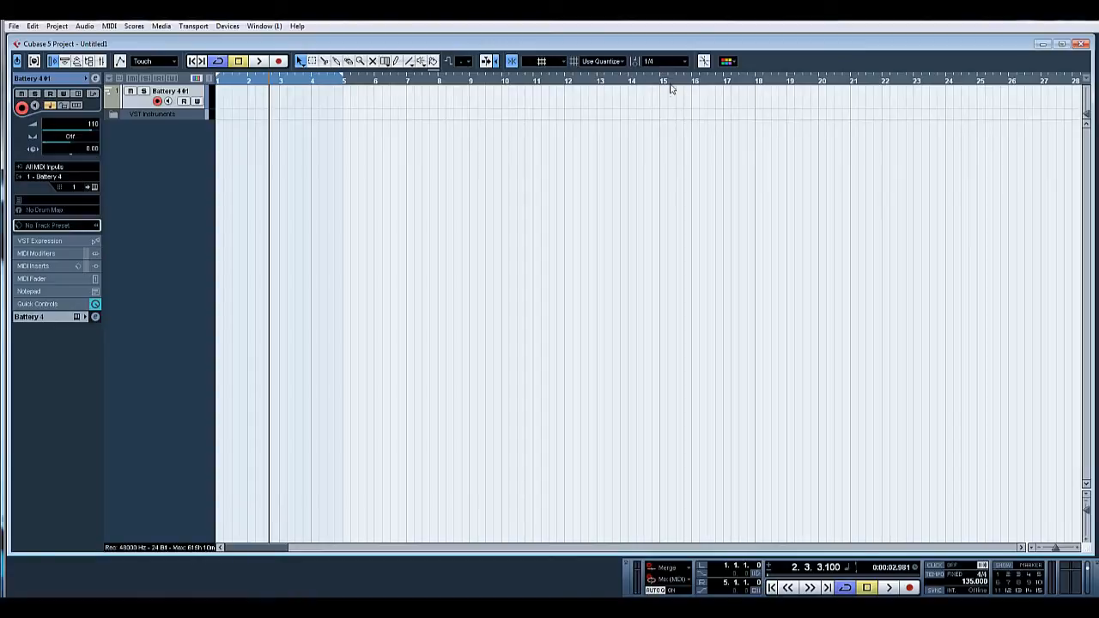
pyautogui.moveTo(673, 45)
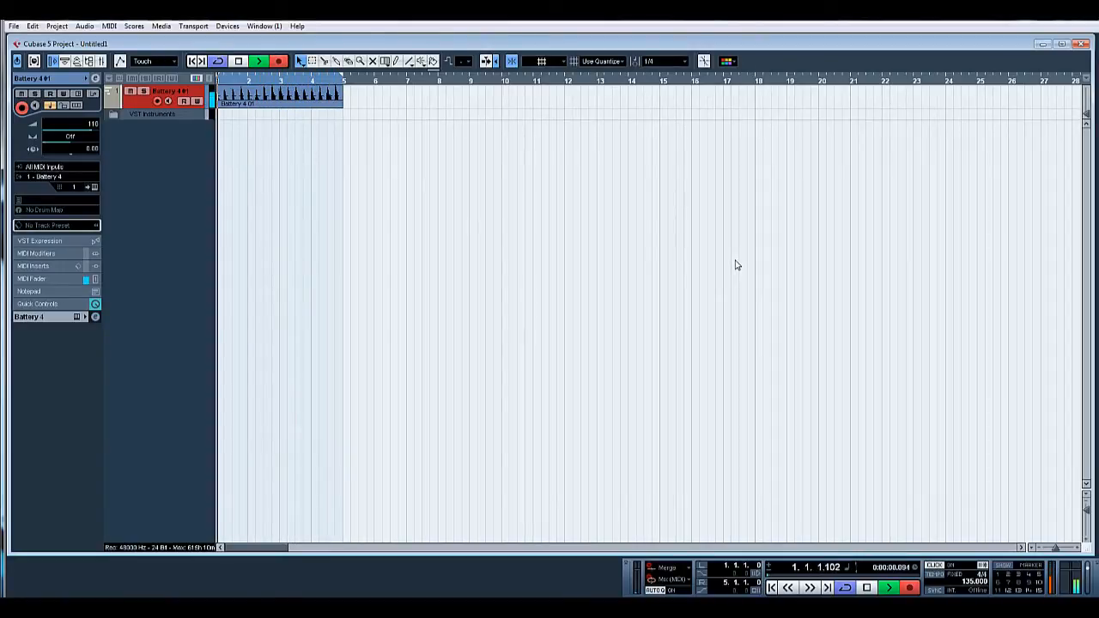
# - Stop the recording pass and bring the new single-note MIDI part into the Key Editor
pyautogui.click(888, 588)
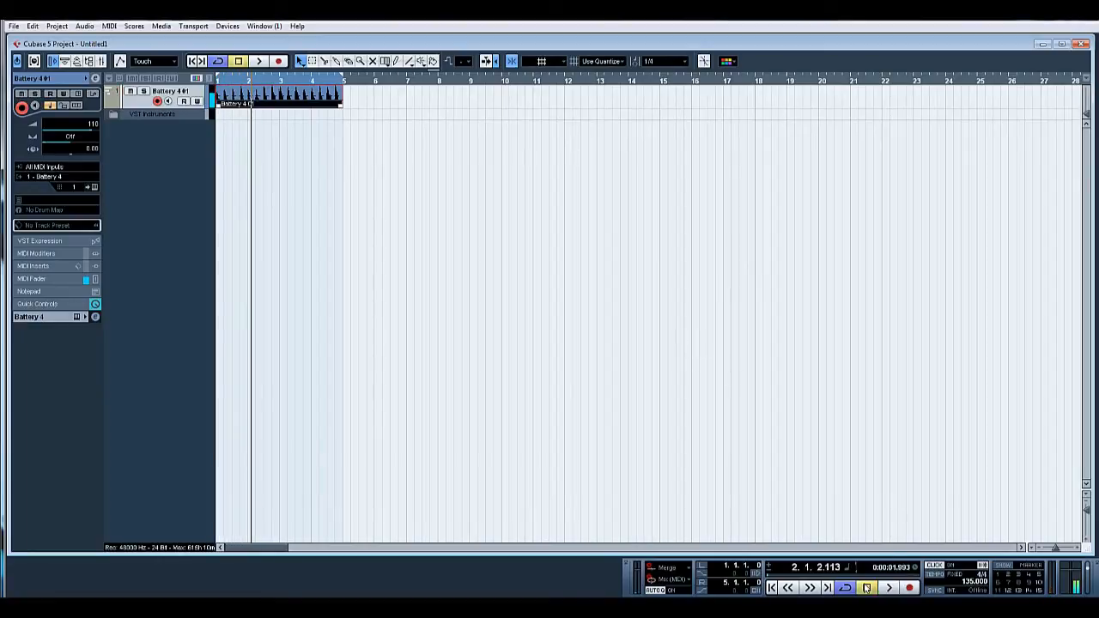
pyautogui.click(890, 587)
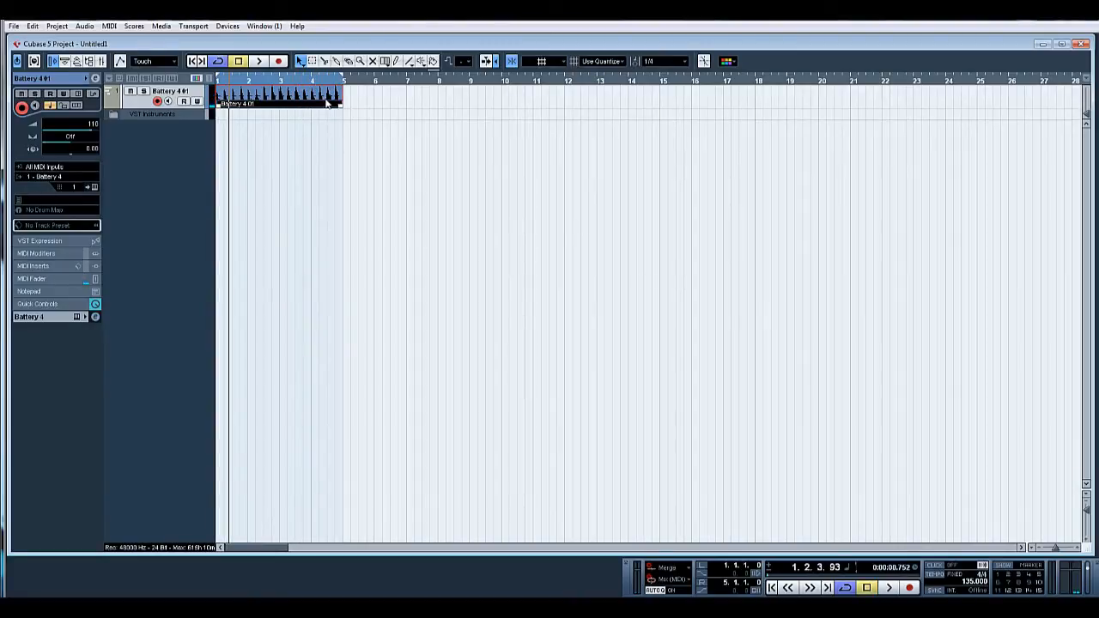
pyautogui.doubleClick(278, 95)
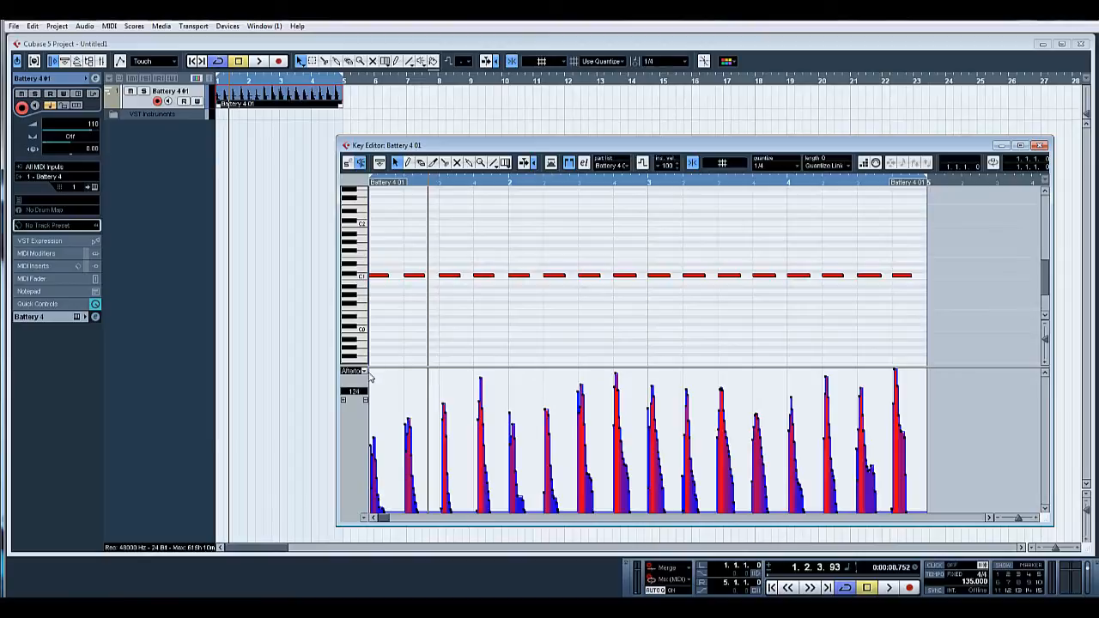
# - Set the Key Editor controller lane to Velocity, then switch it to Aftertouch
pyautogui.click(352, 371)
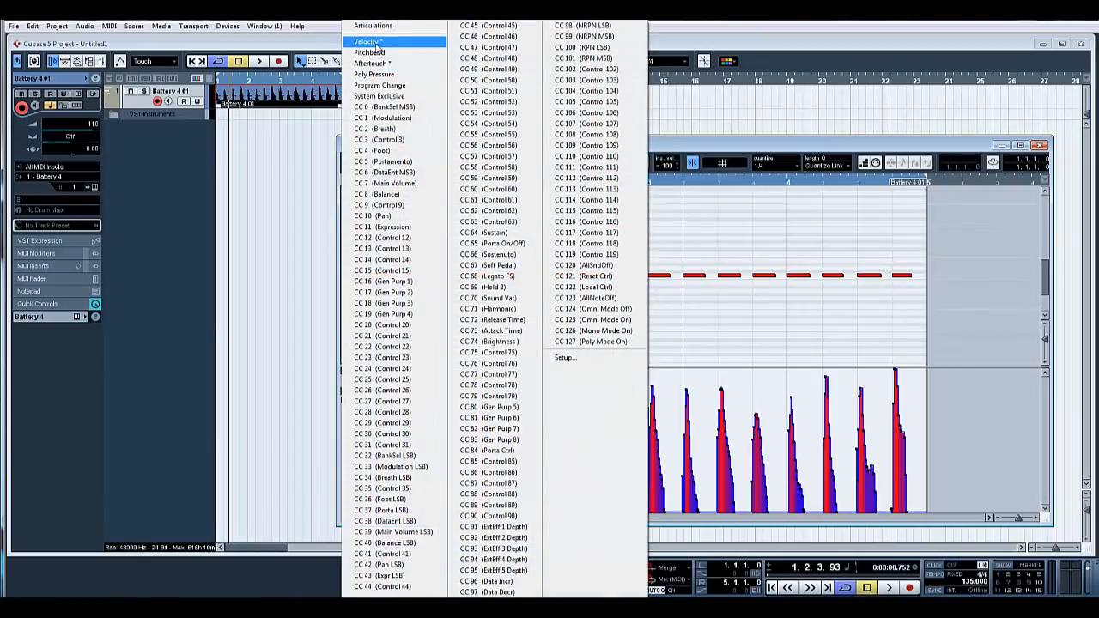
pyautogui.click(368, 41)
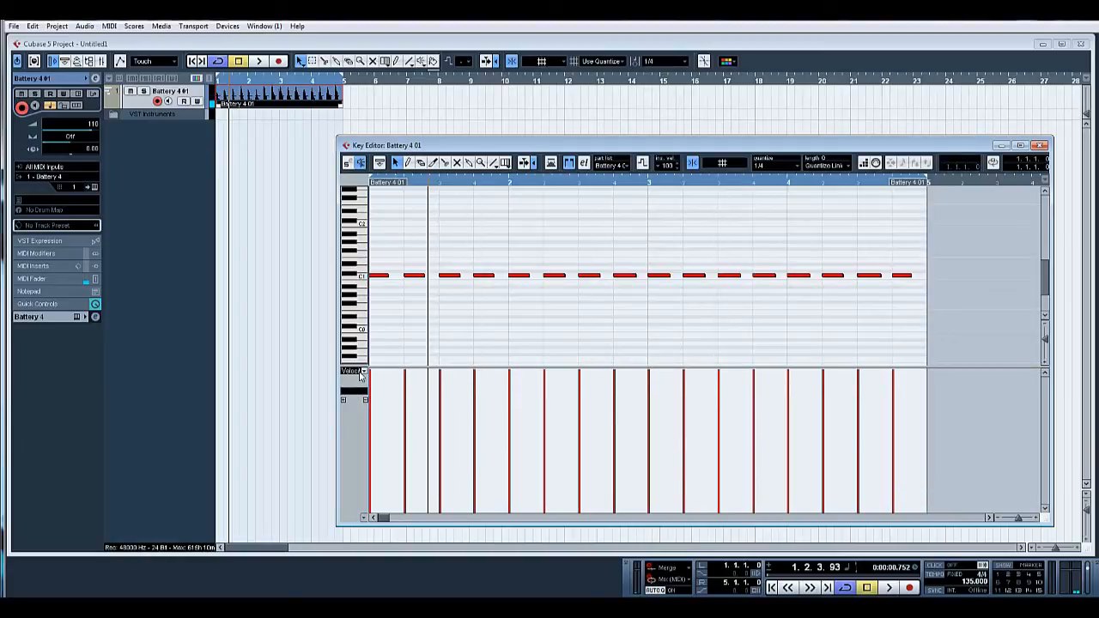
pyautogui.click(354, 371)
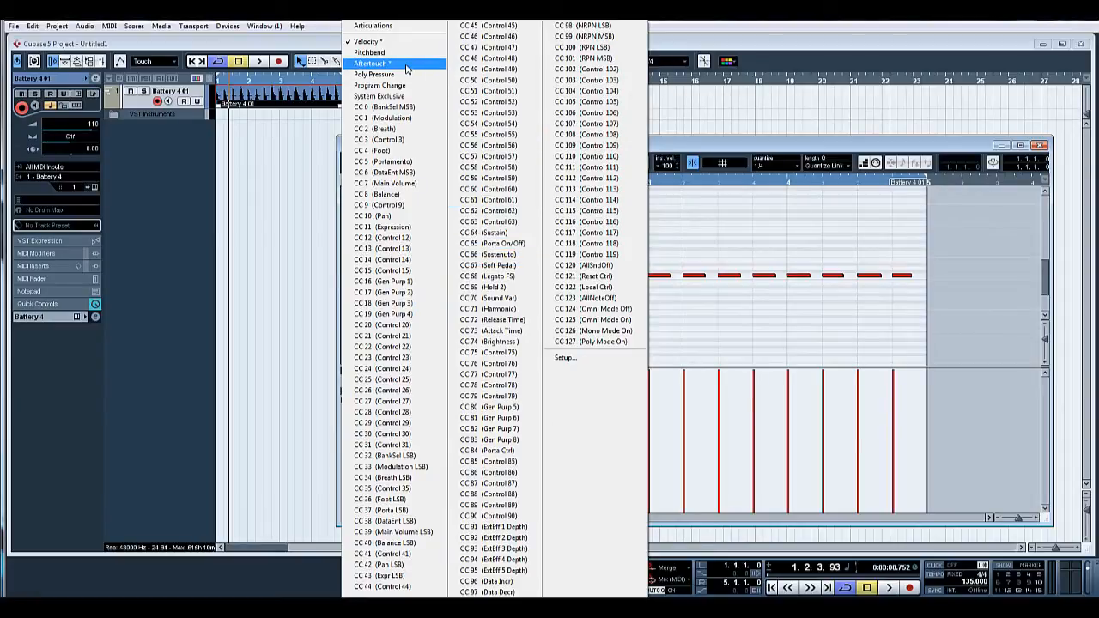
pyautogui.click(371, 62)
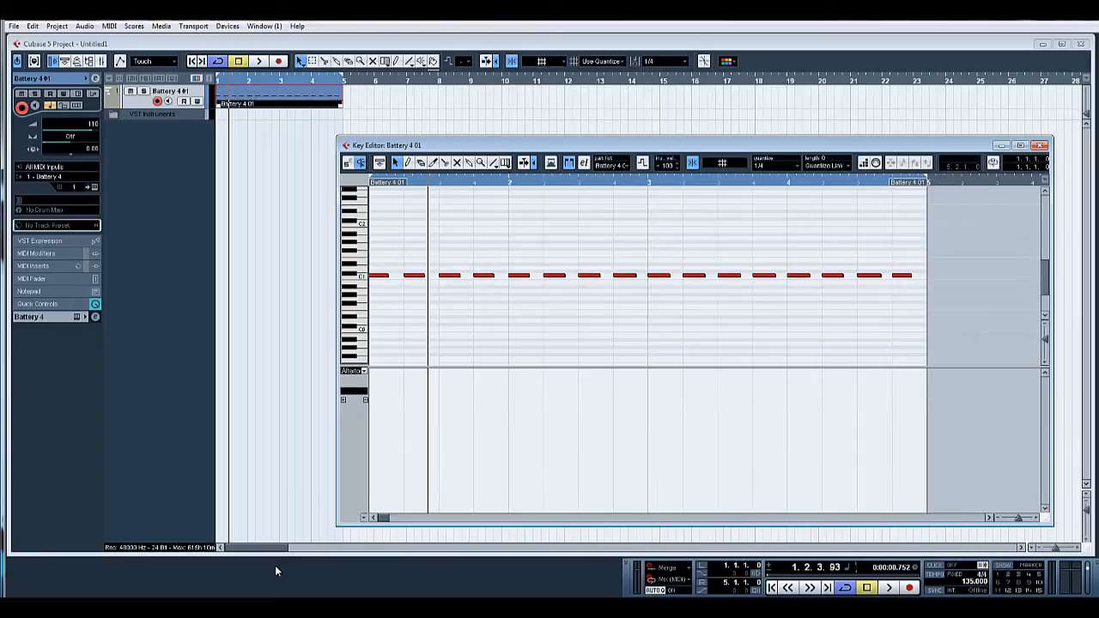
pyautogui.moveTo(945, 225)
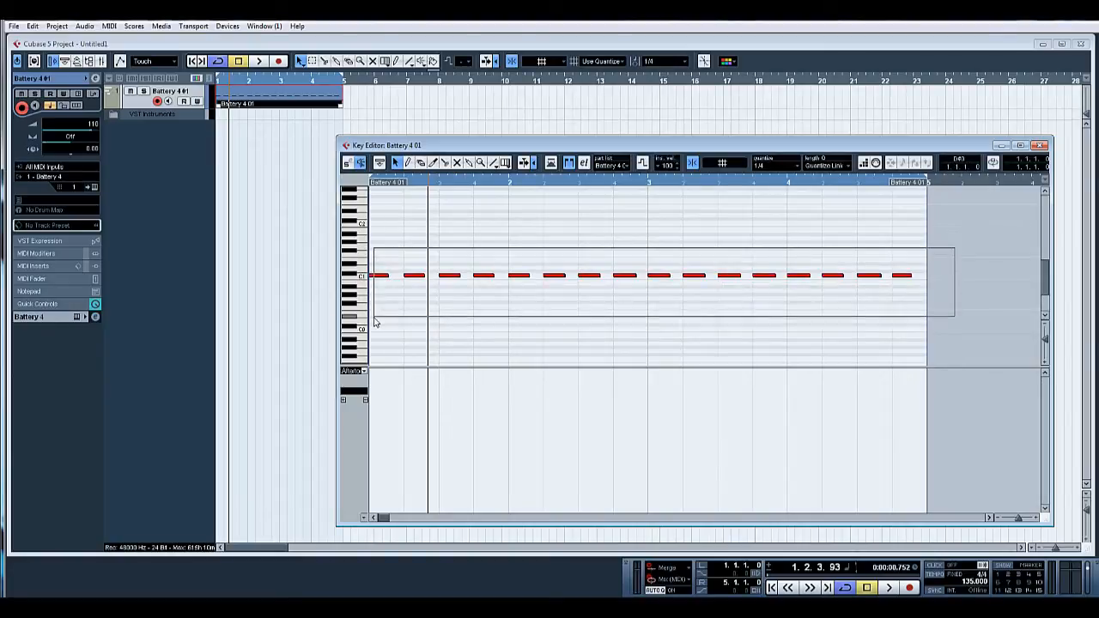
# - Lengthen the notes end to end via the MIDI functions, then leave the Key Editor
pyautogui.click(110, 26)
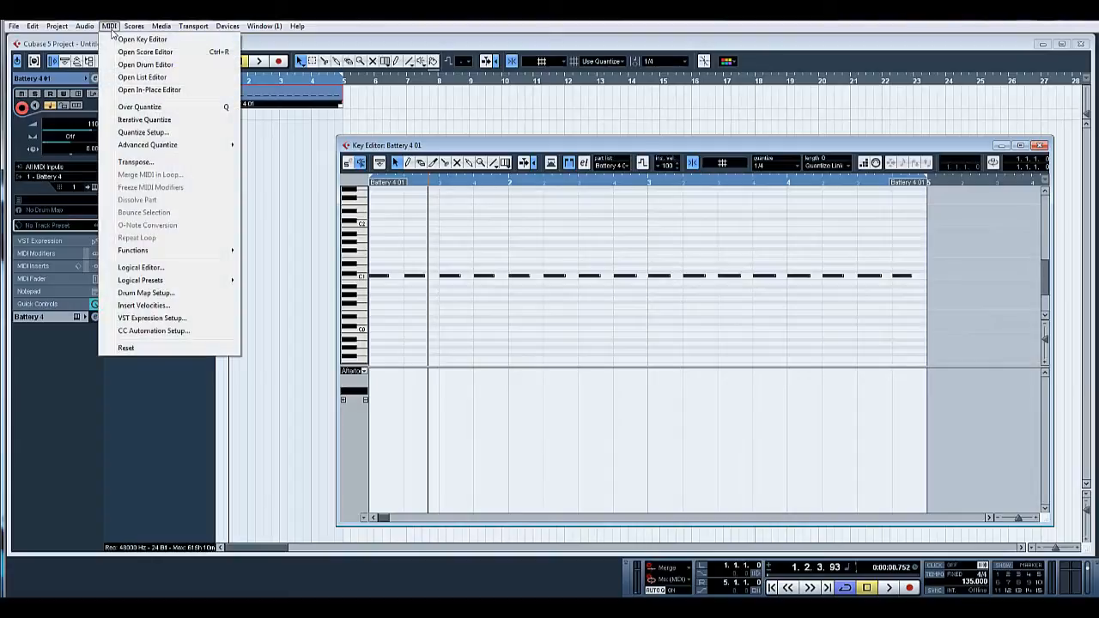
pyautogui.moveTo(148, 145)
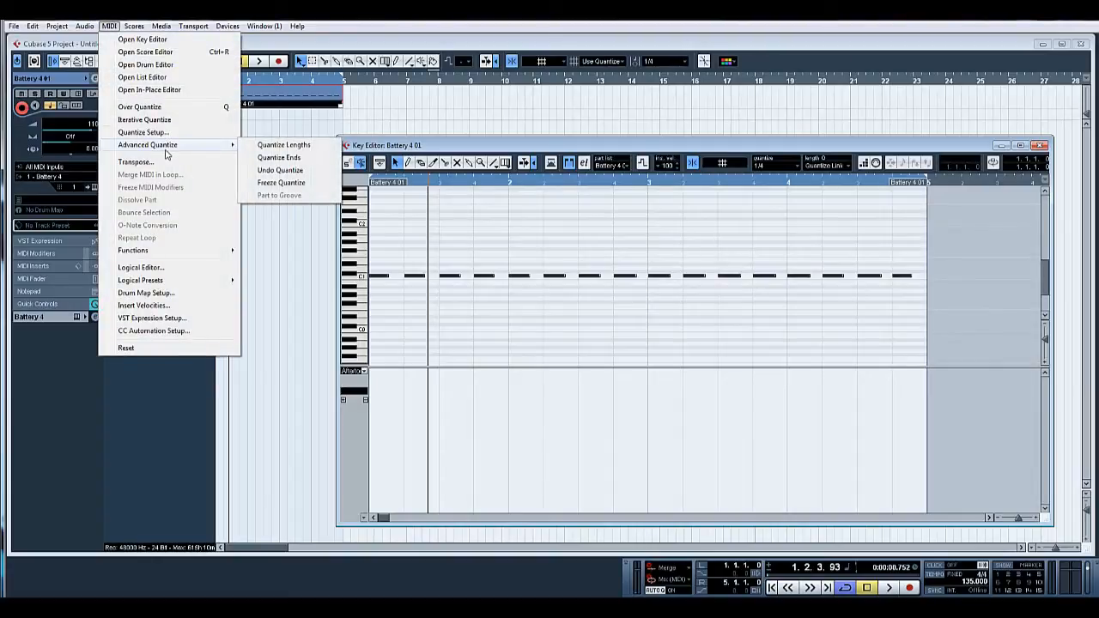
pyautogui.moveTo(283, 144)
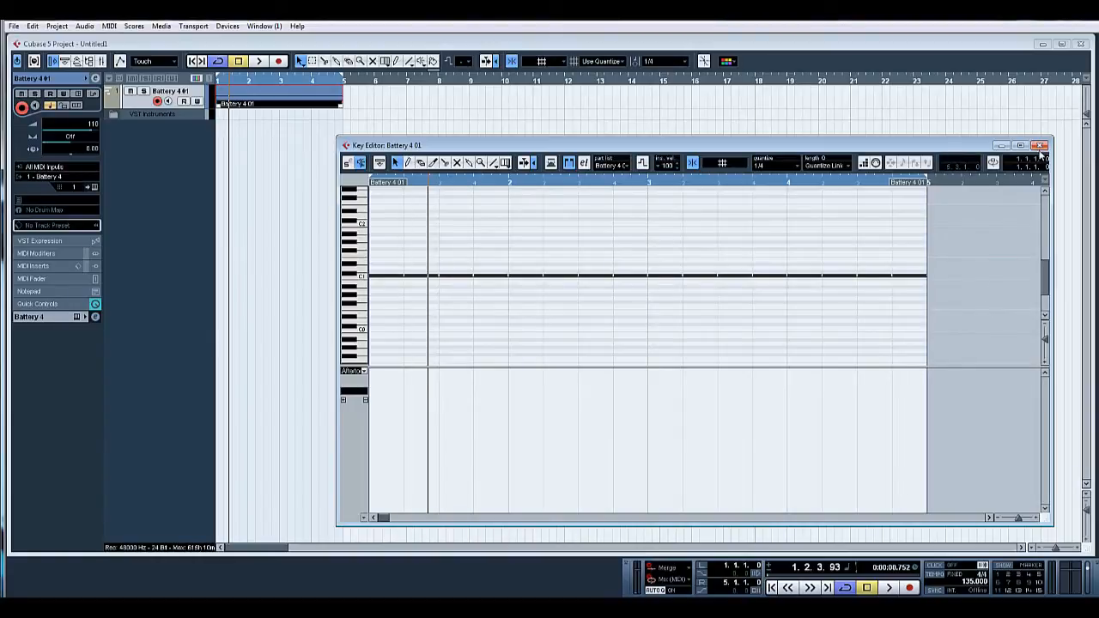
pyautogui.click(1041, 144)
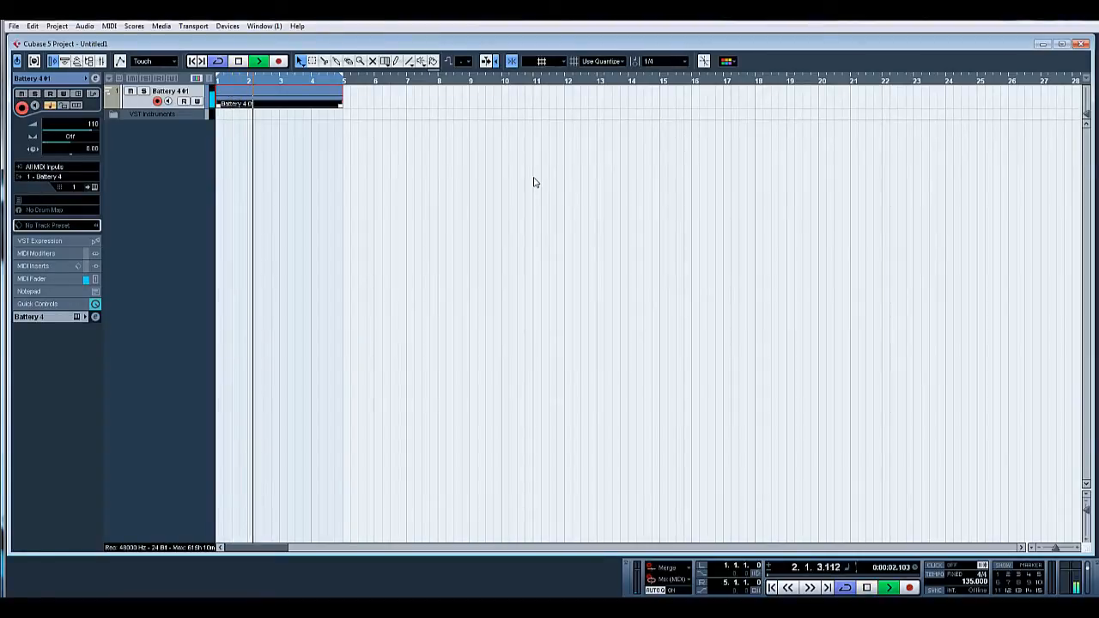
# - Return the playhead to zero and record a four-bar drum pass on the Battery 4 01 track
pyautogui.click(866, 588)
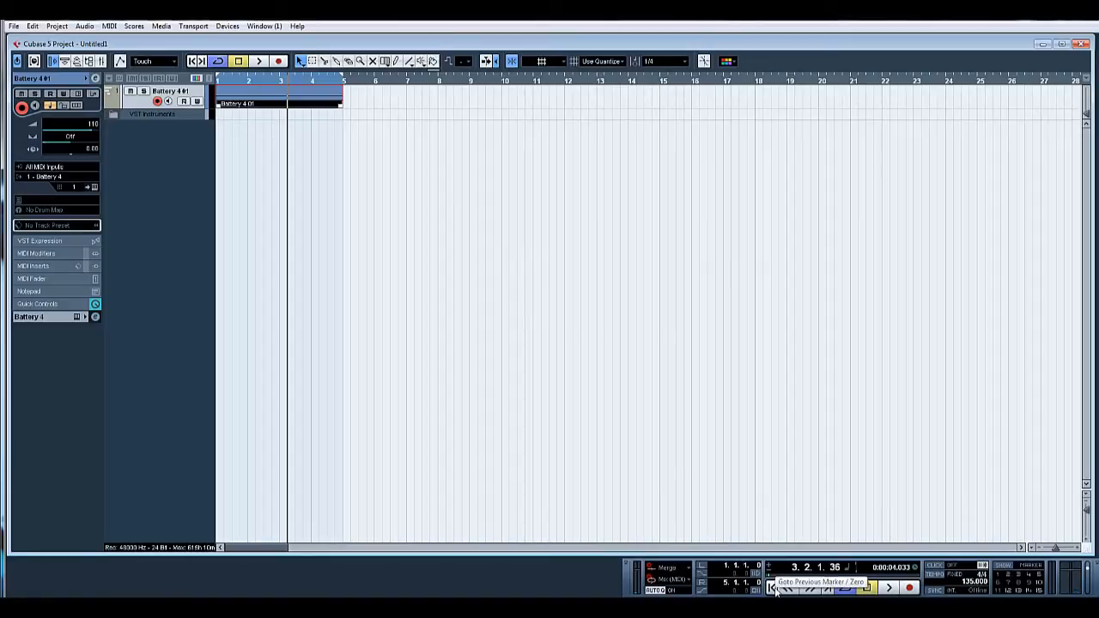
pyautogui.click(773, 587)
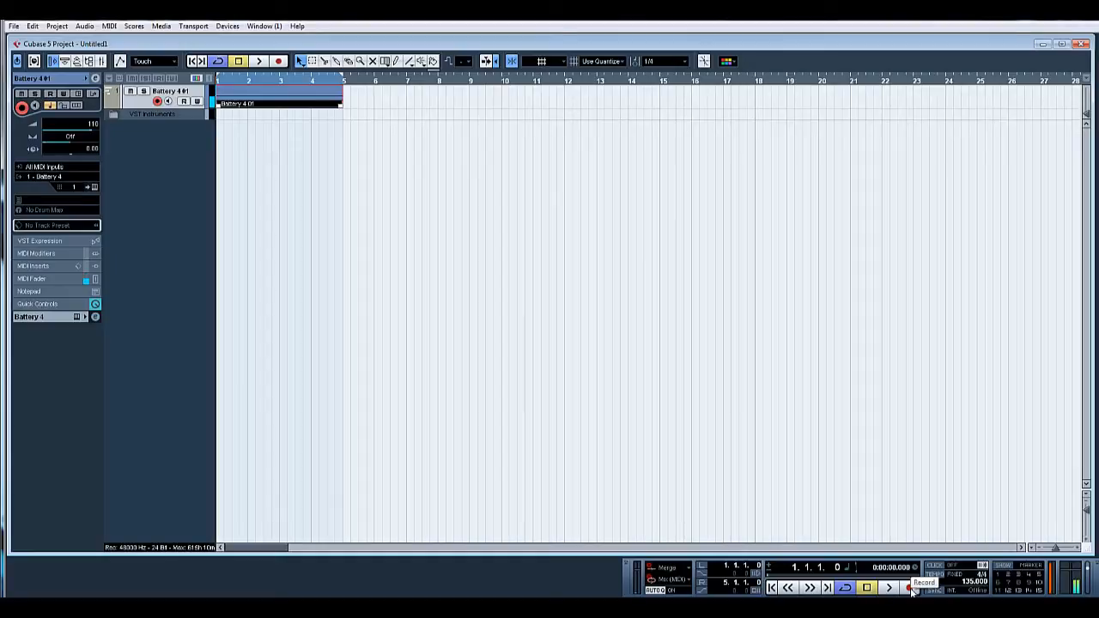
pyautogui.click(911, 588)
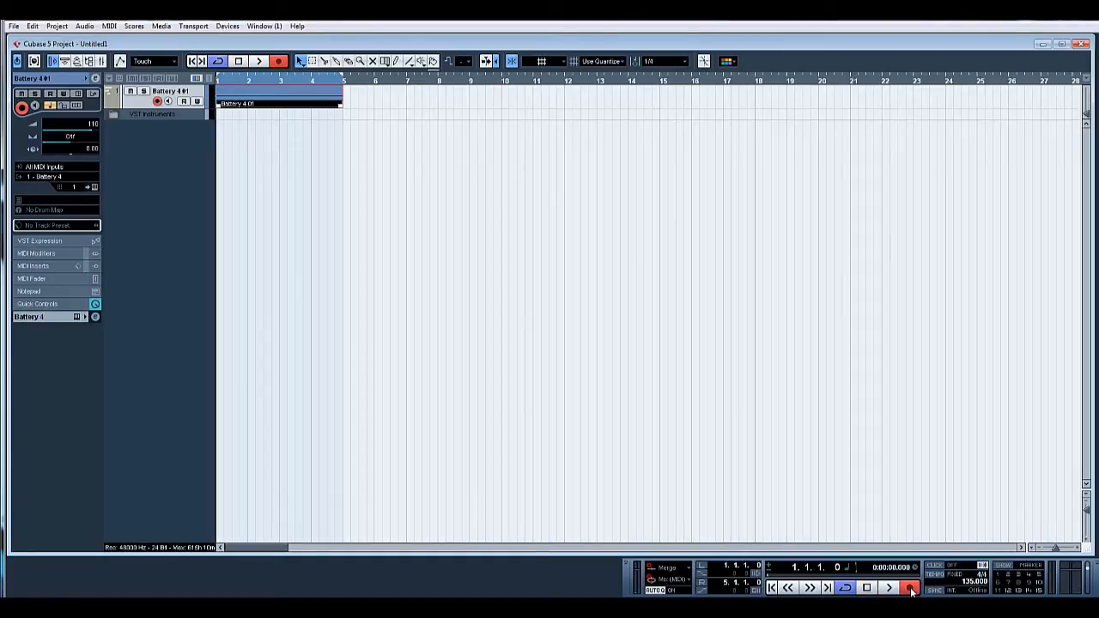
pyautogui.click(890, 588)
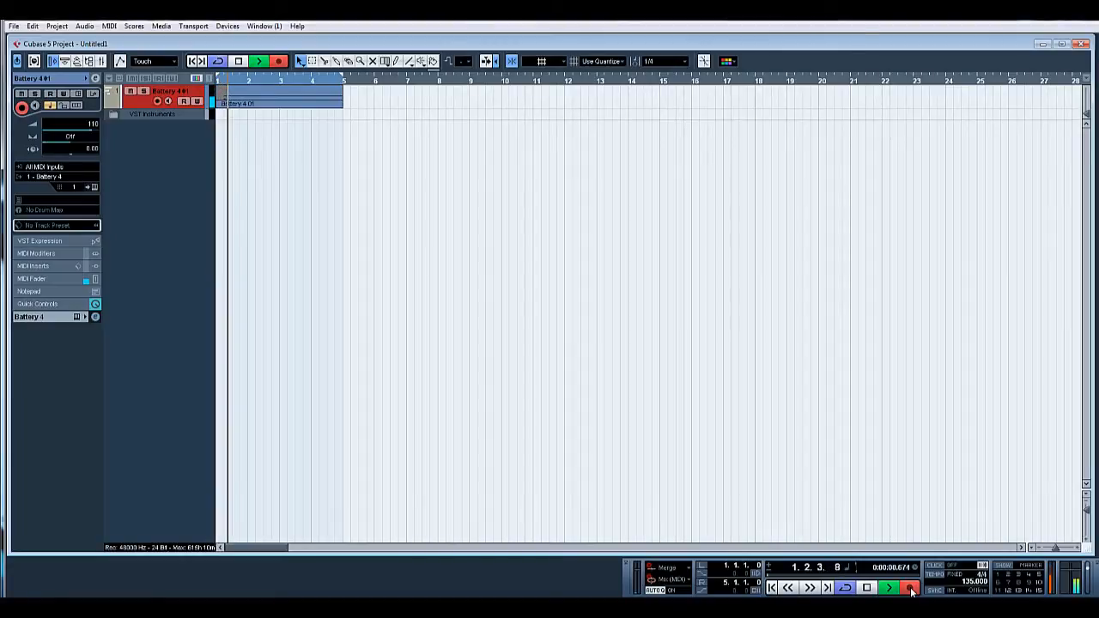
pyautogui.click(910, 588)
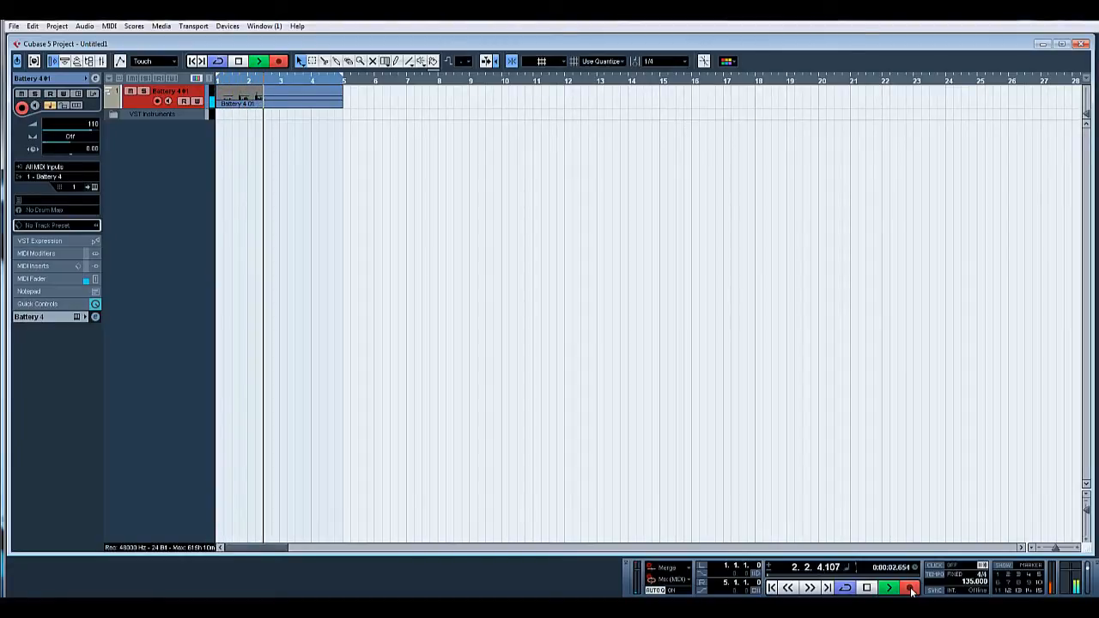
pyautogui.click(888, 588)
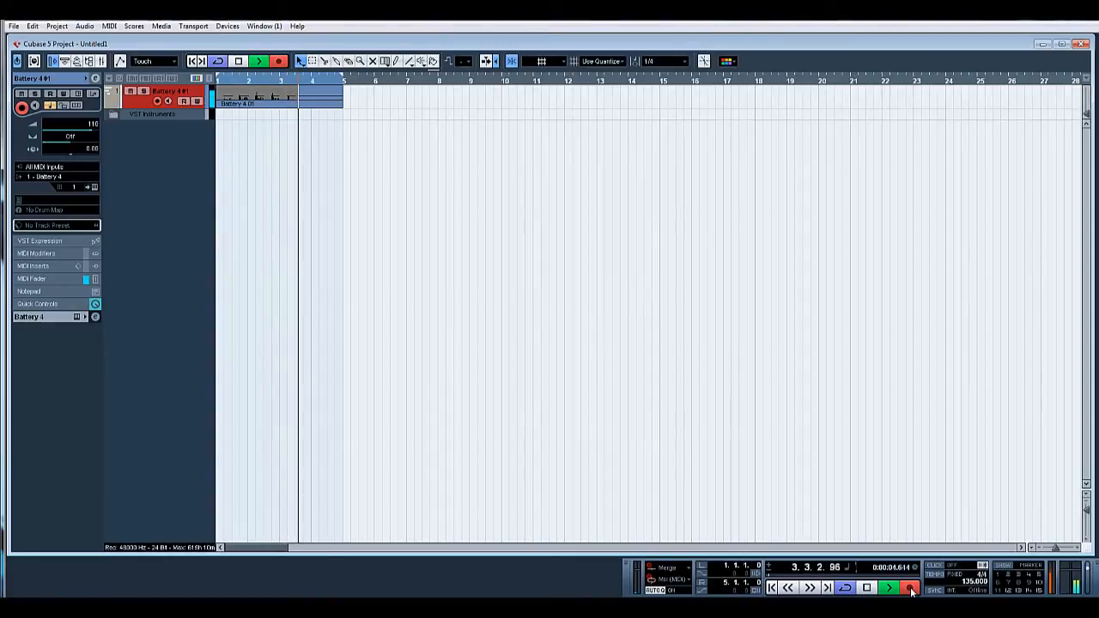
pyautogui.click(889, 588)
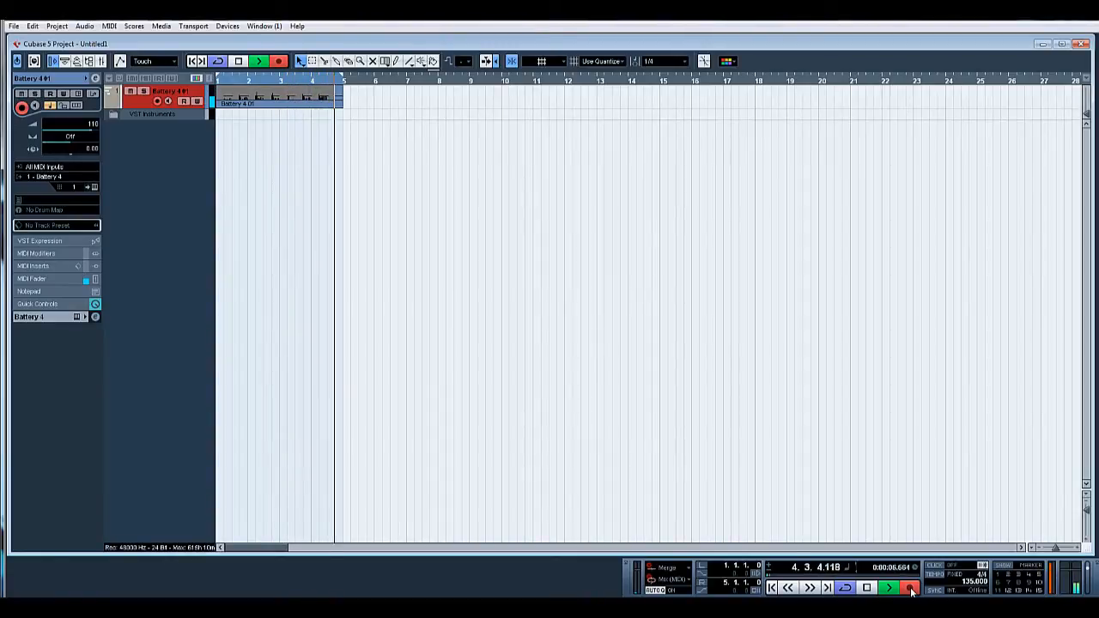
# - Stop the recording and play back the newly recorded four-bar part
pyautogui.click(865, 587)
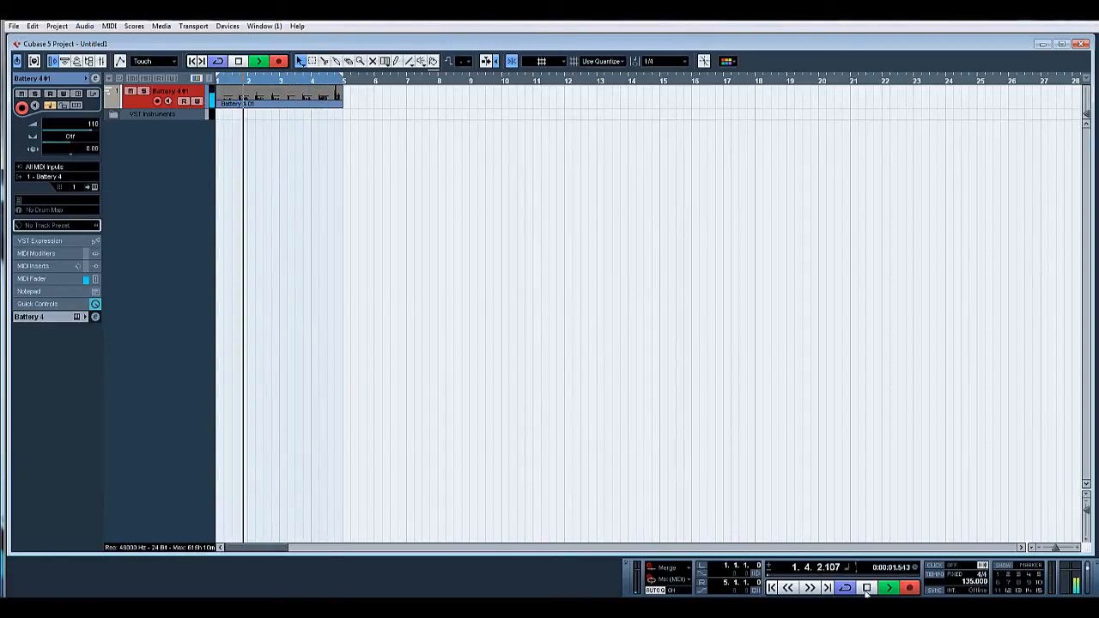
pyautogui.click(866, 588)
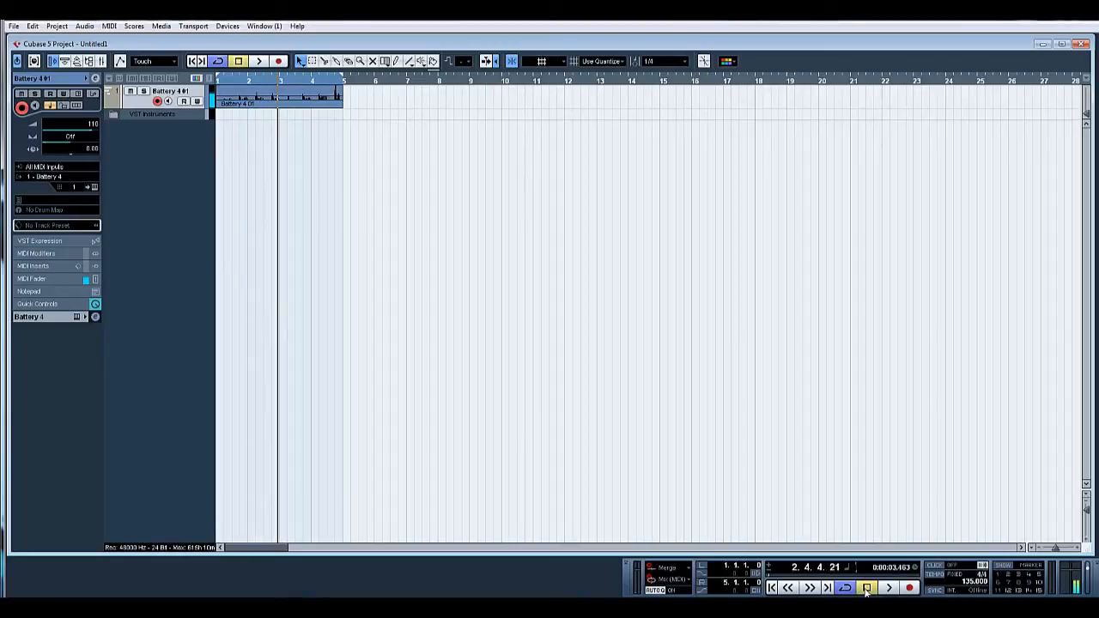
pyautogui.click(888, 587)
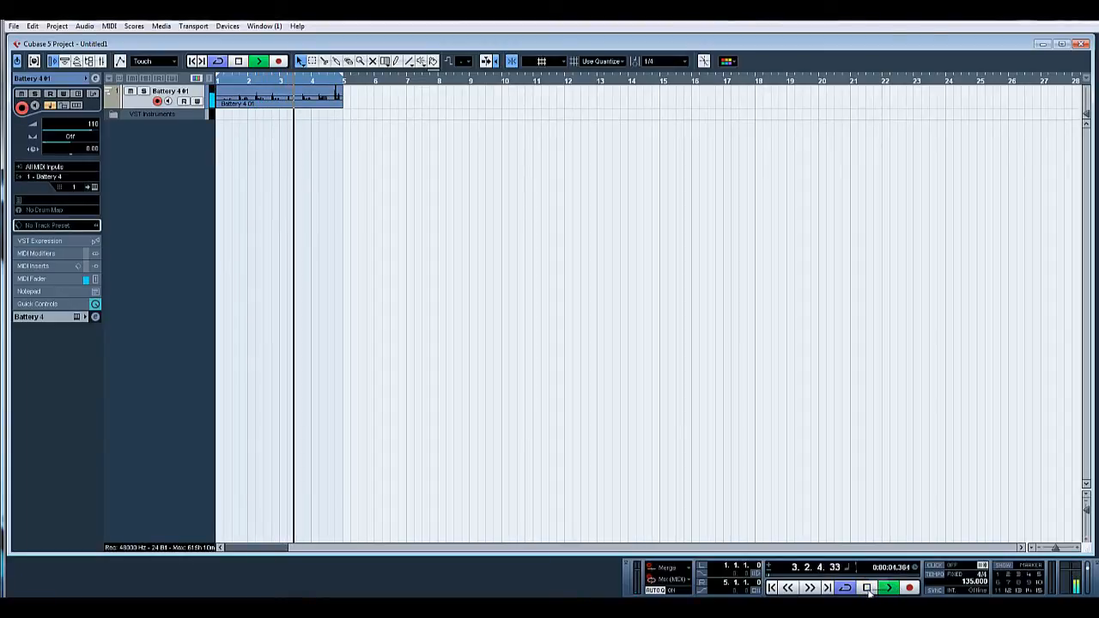
# - Show the new four-bar part's kick notes in the Key Editor and bring up the advanced quantize options
pyautogui.doubleClick(275, 96)
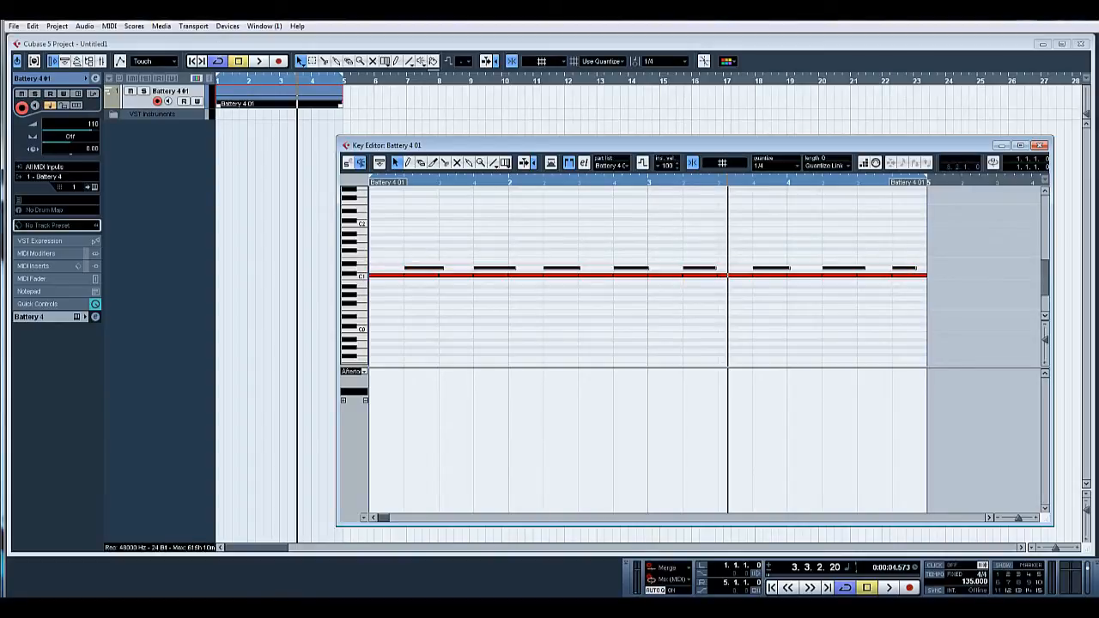
pyautogui.click(110, 26)
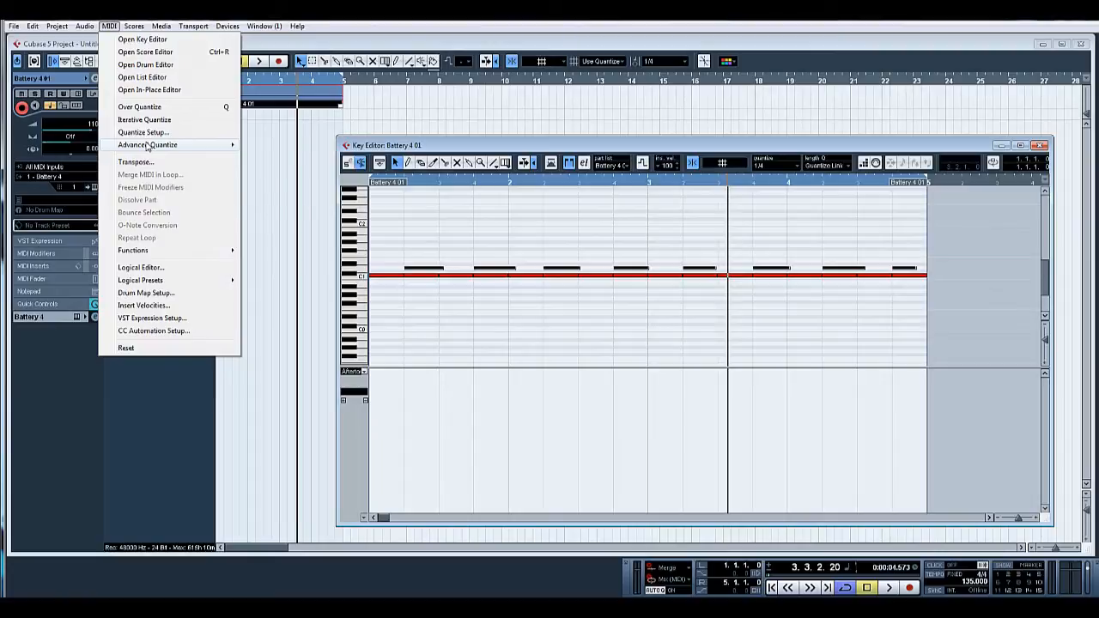
pyautogui.click(273, 151)
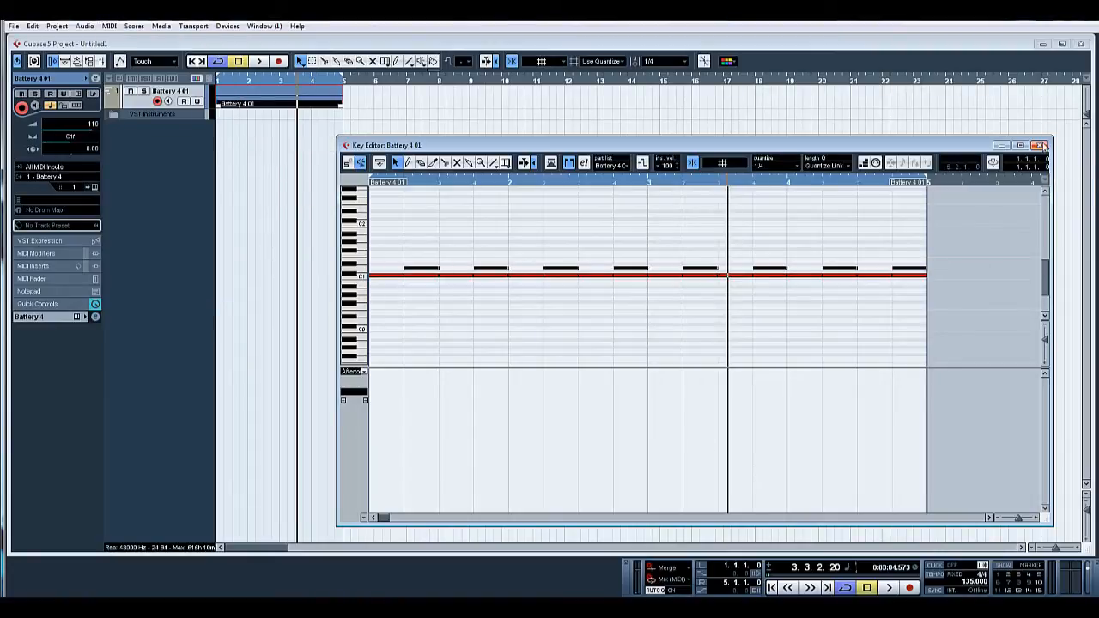
pyautogui.moveTo(1039, 144)
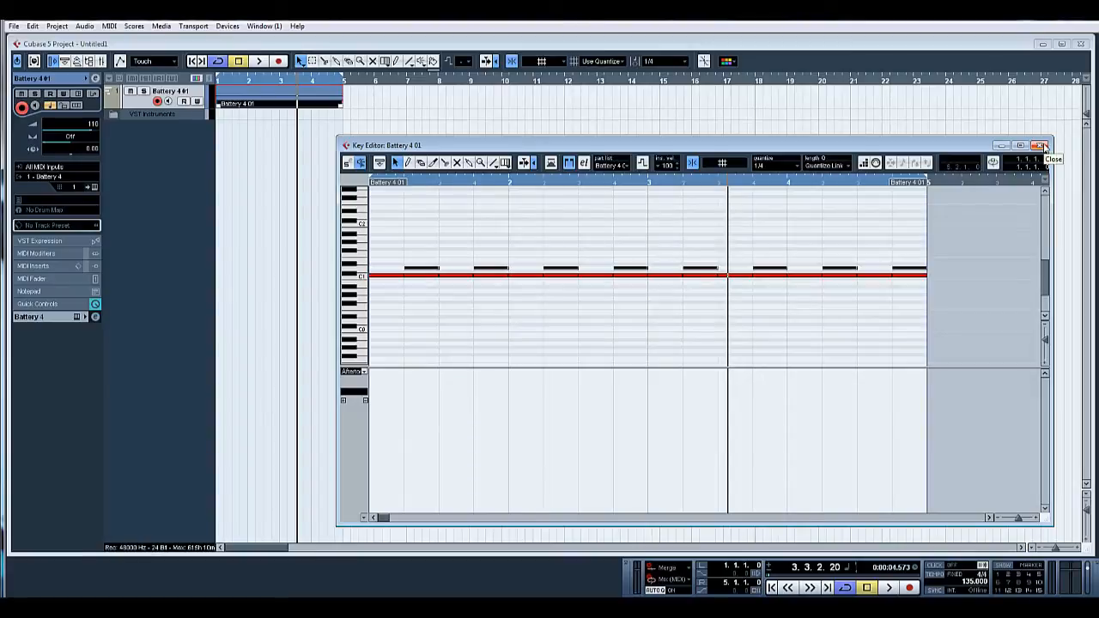
# - Leave the Key Editor and record a hi-hat layer over the four-bar kick part, then stop
pyautogui.click(1052, 144)
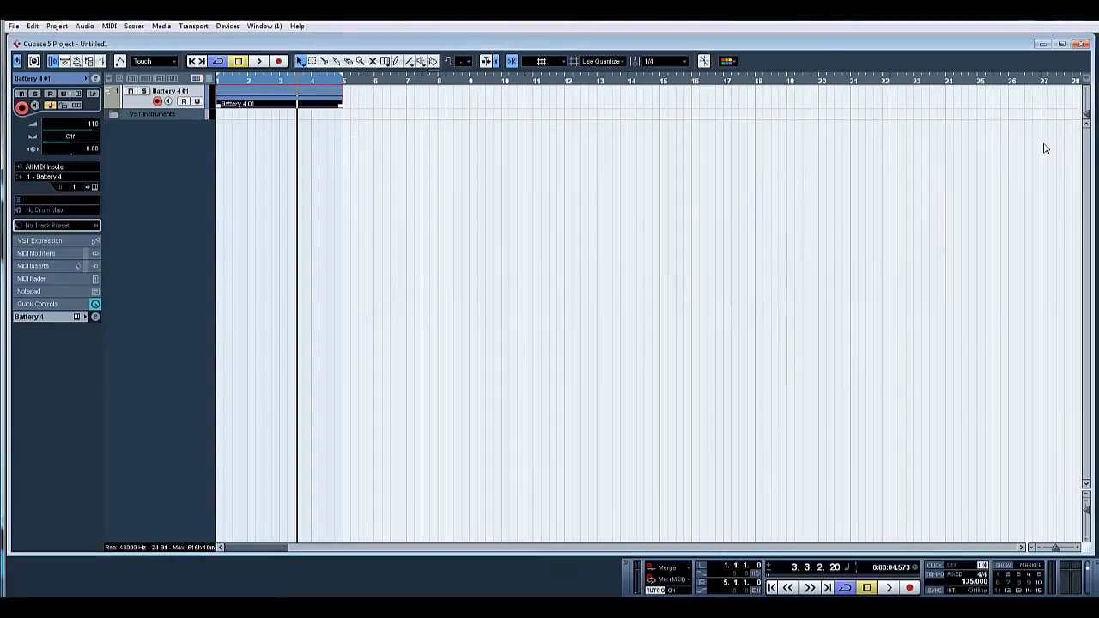
pyautogui.moveTo(972, 145)
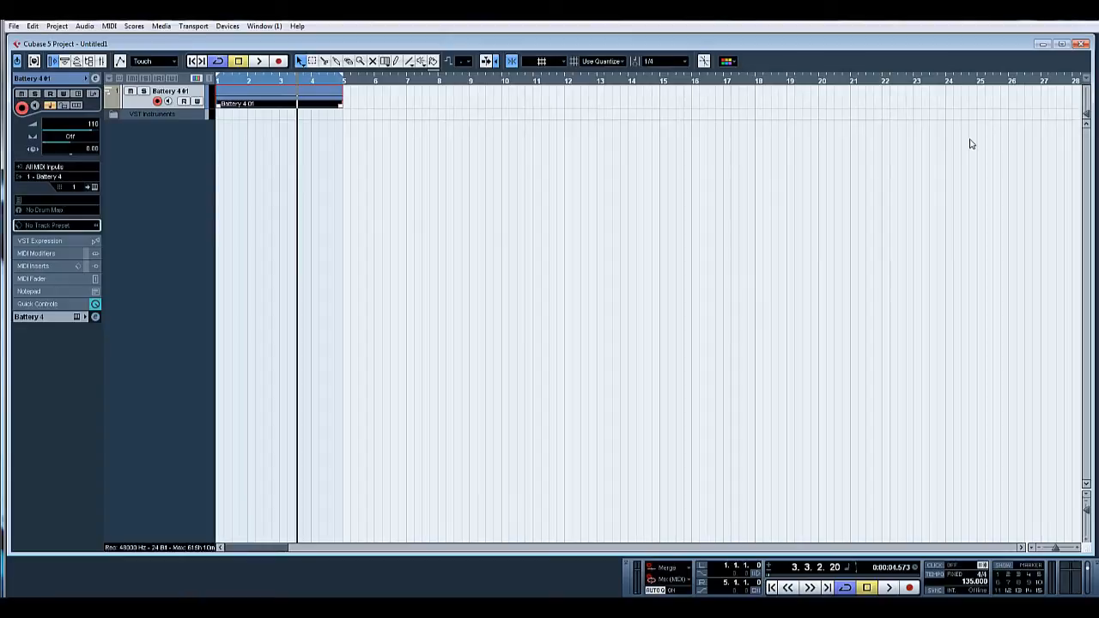
pyautogui.moveTo(698, 295)
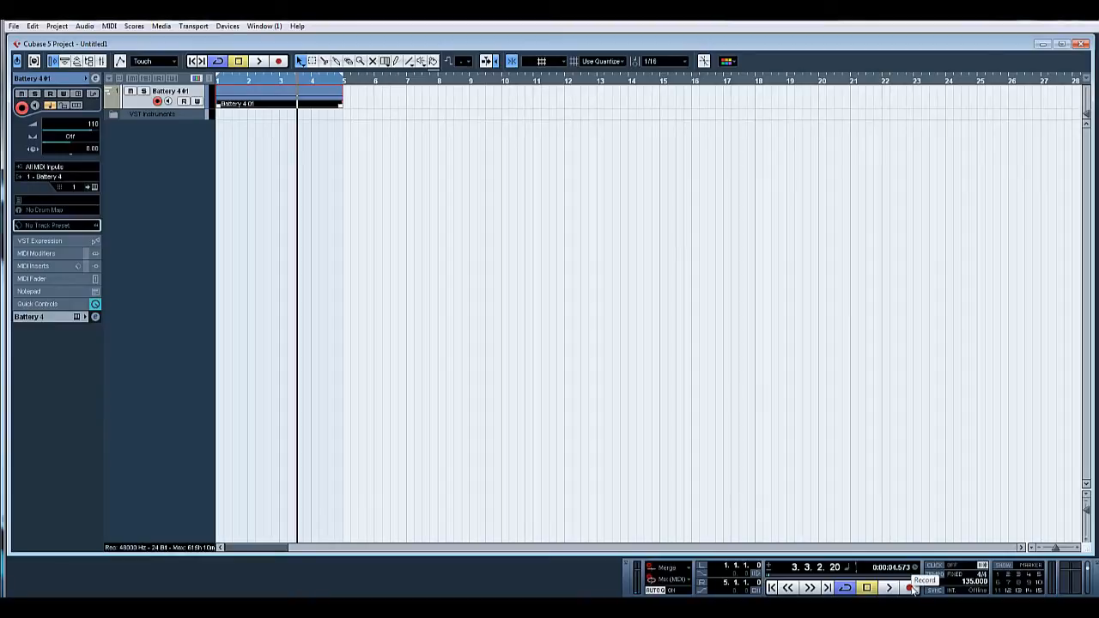
pyautogui.click(908, 588)
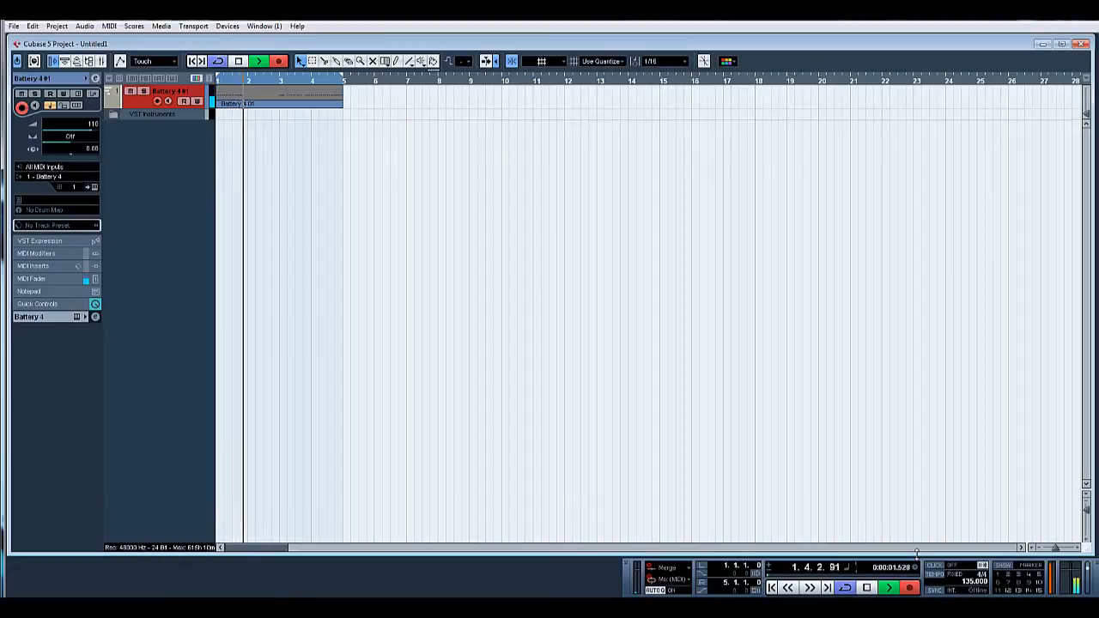
pyautogui.click(888, 587)
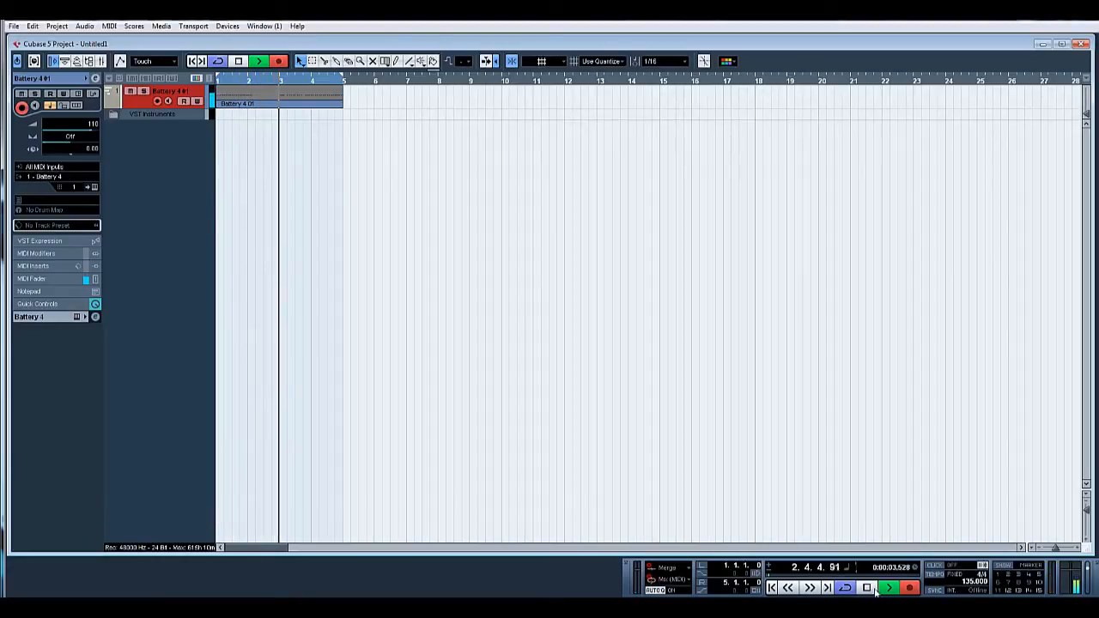
pyautogui.click(888, 587)
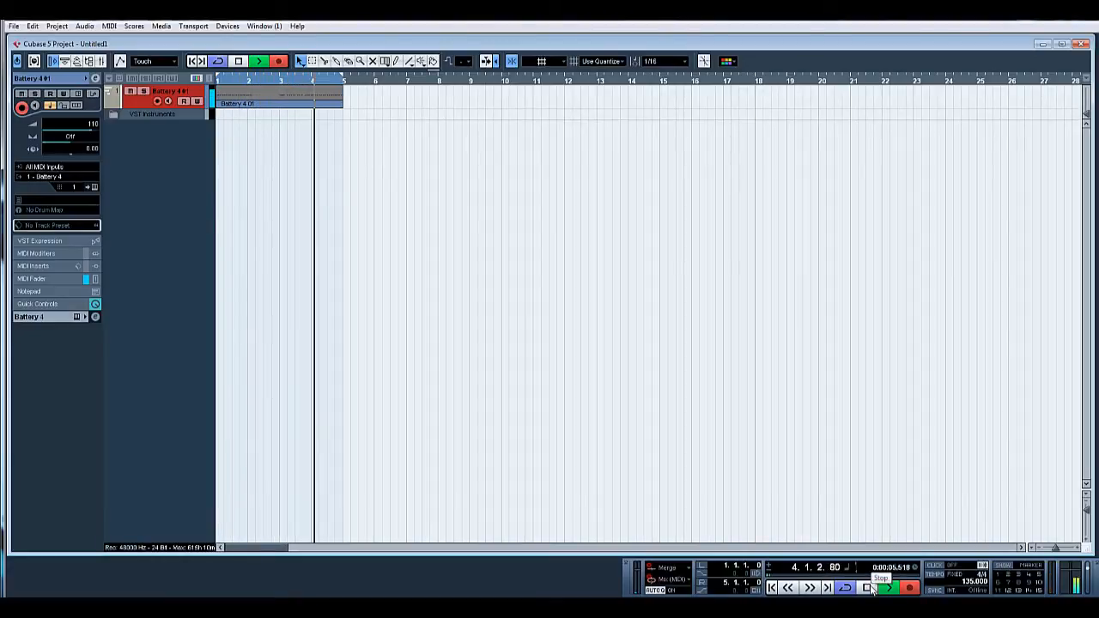
pyautogui.click(867, 588)
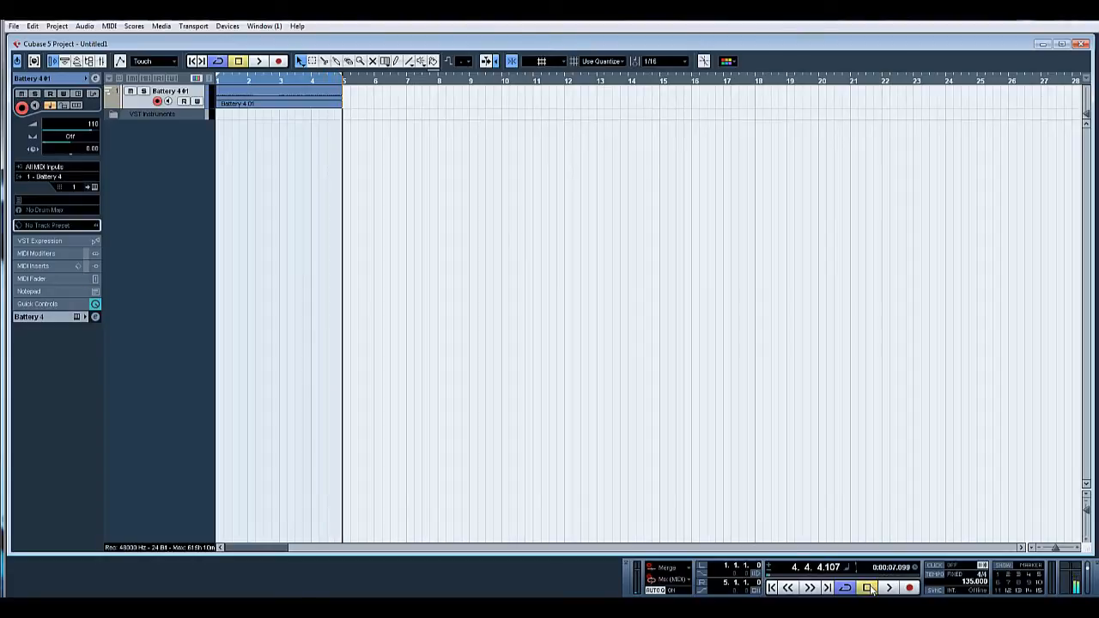
# - Show the Battery part's notes in the Key Editor with the hi-hat hits above the kick
pyautogui.doubleClick(279, 96)
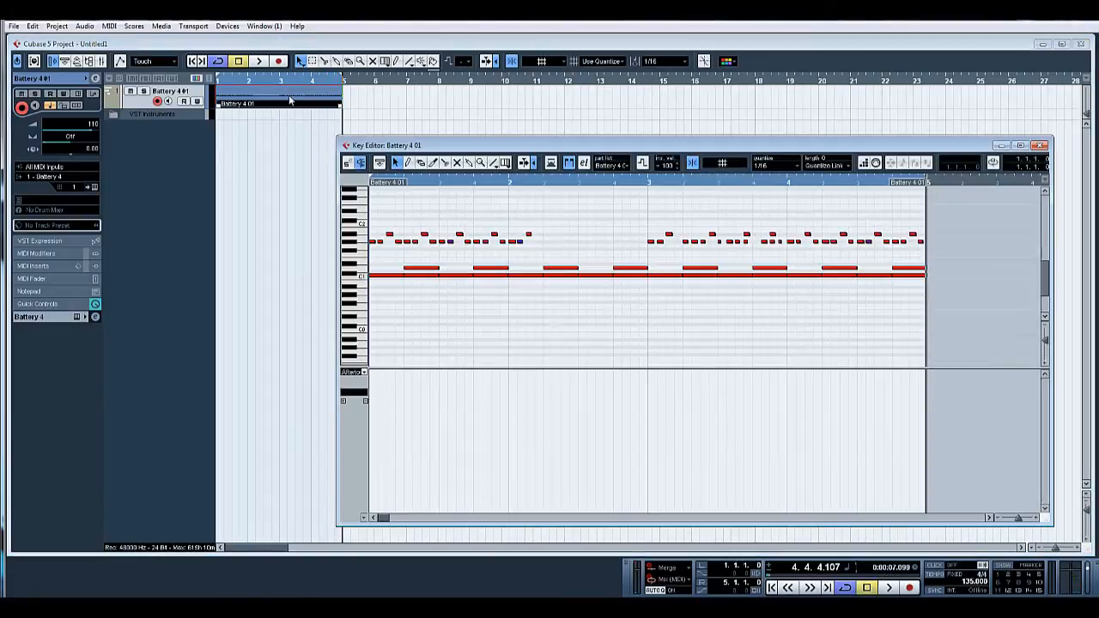
pyautogui.moveTo(825, 543)
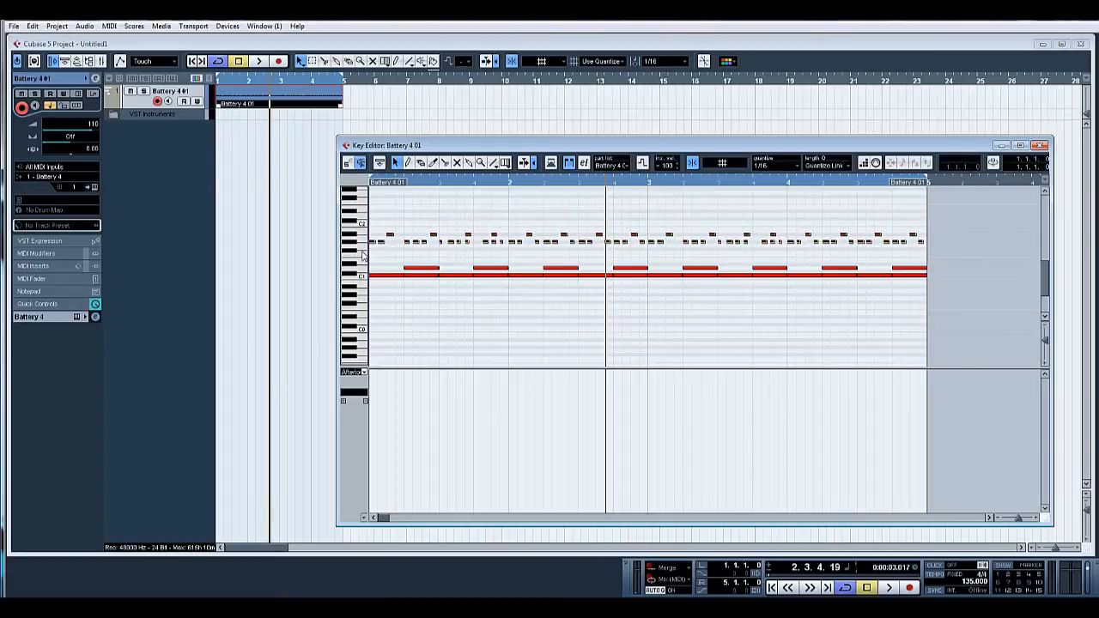
# - Remove the uneven hi-hat notes and select bar one's hits to repeat across the four bars
pyautogui.click(84, 26)
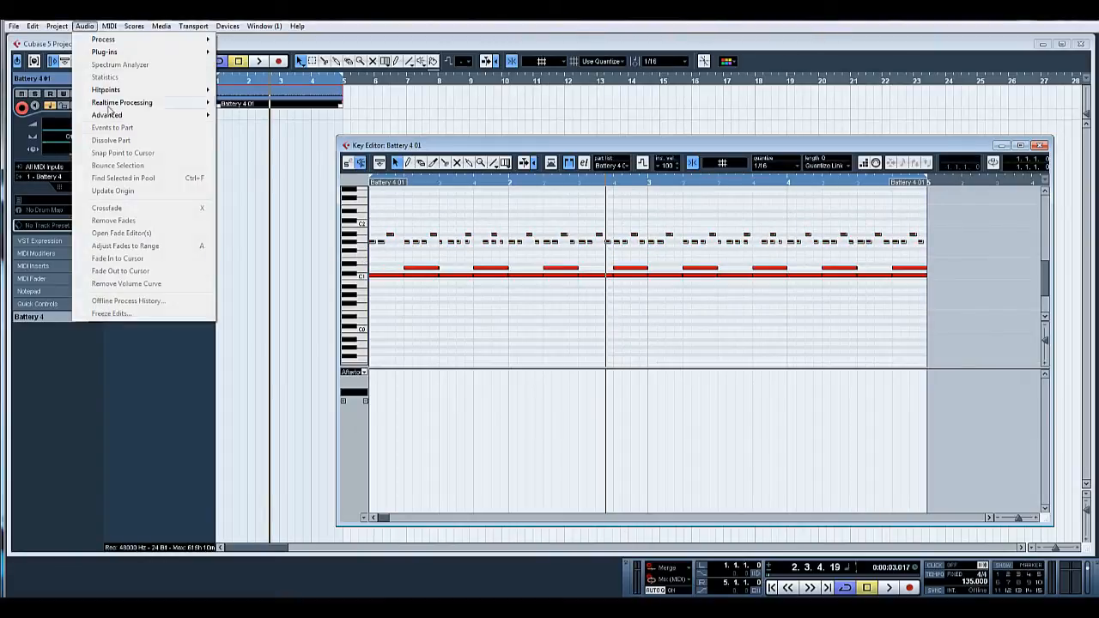
pyautogui.click(110, 26)
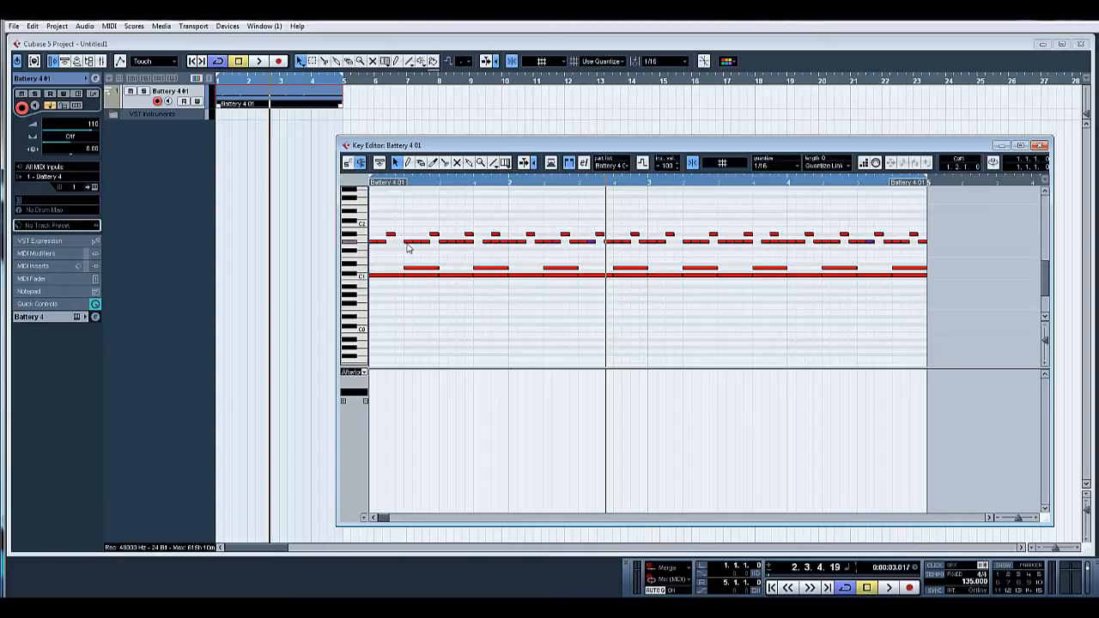
pyautogui.moveTo(423, 248)
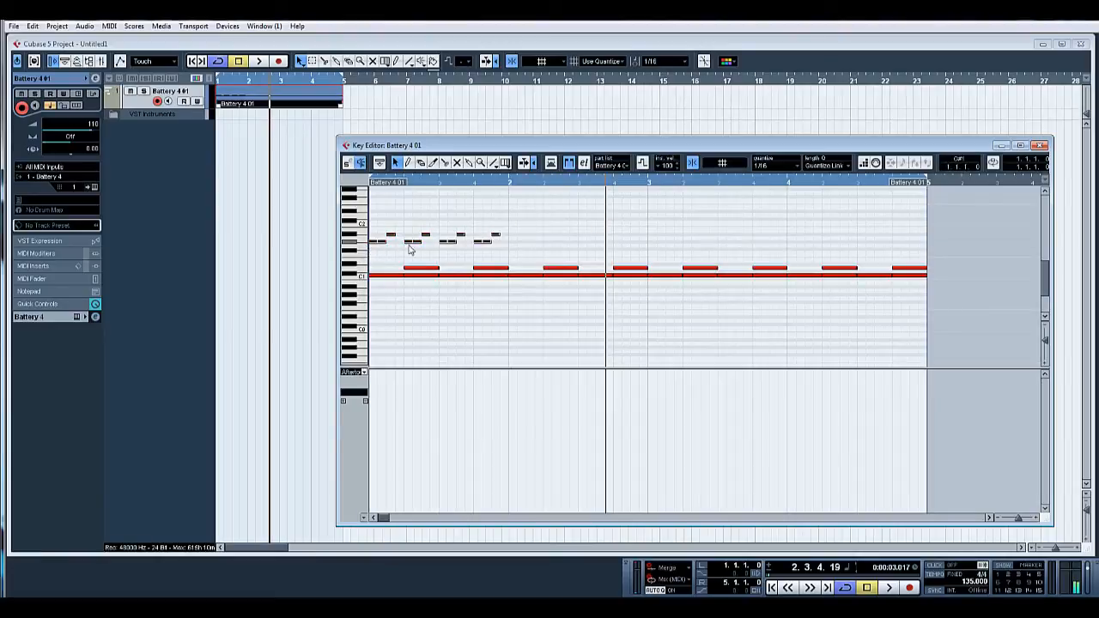
pyautogui.moveTo(481, 214); pyautogui.dragTo(673, 250)
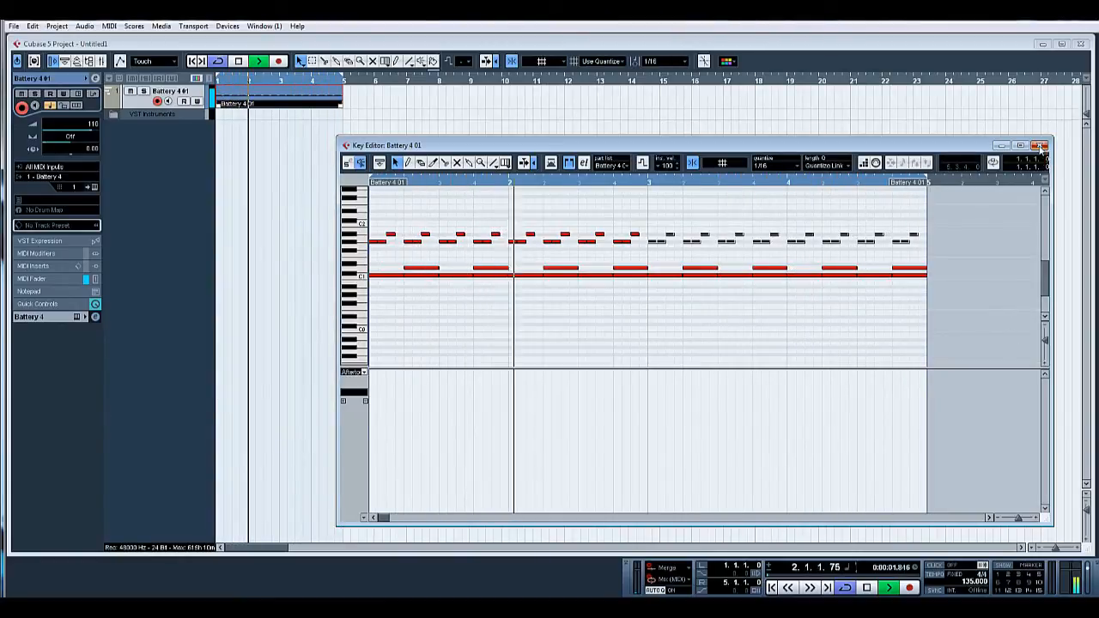
# - Leave the Key Editor and return the playhead to bar 1
pyautogui.click(1045, 144)
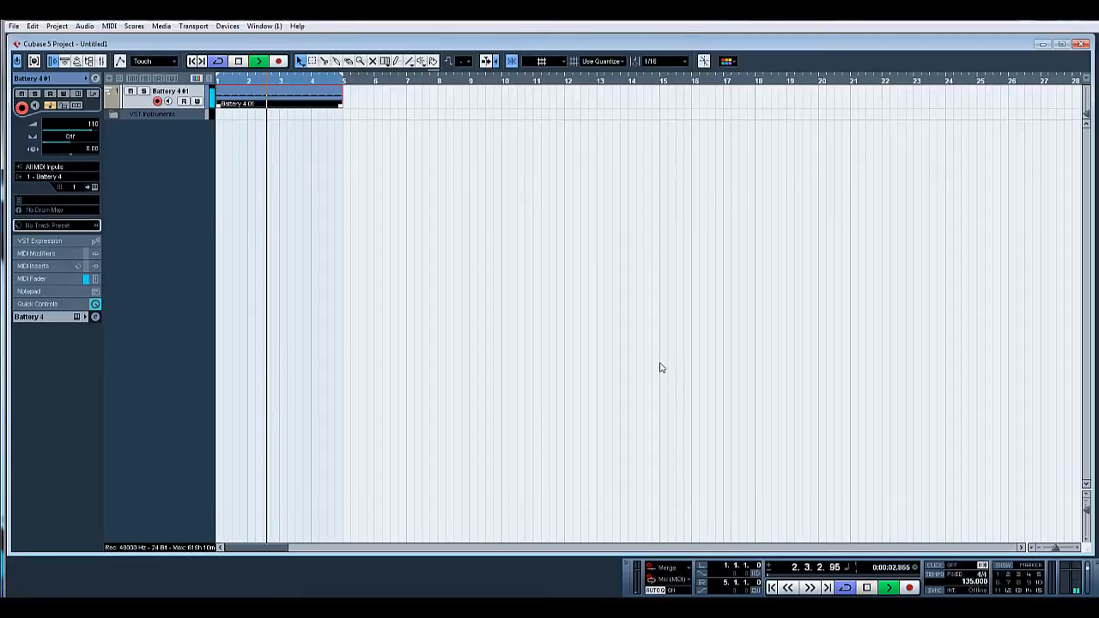
pyautogui.click(771, 587)
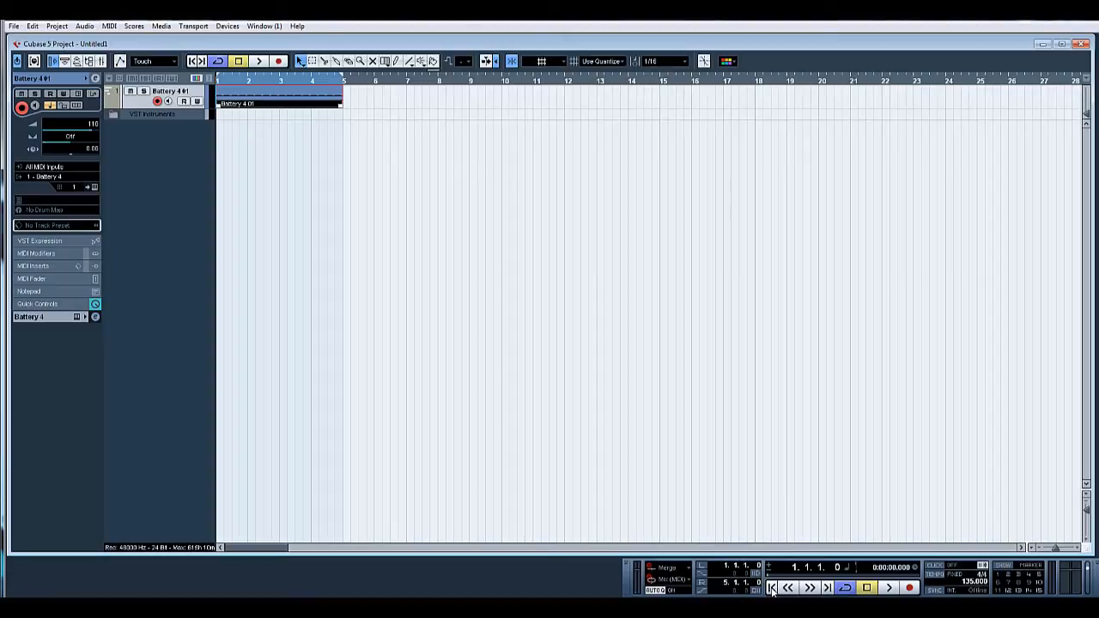
pyautogui.moveTo(361, 105)
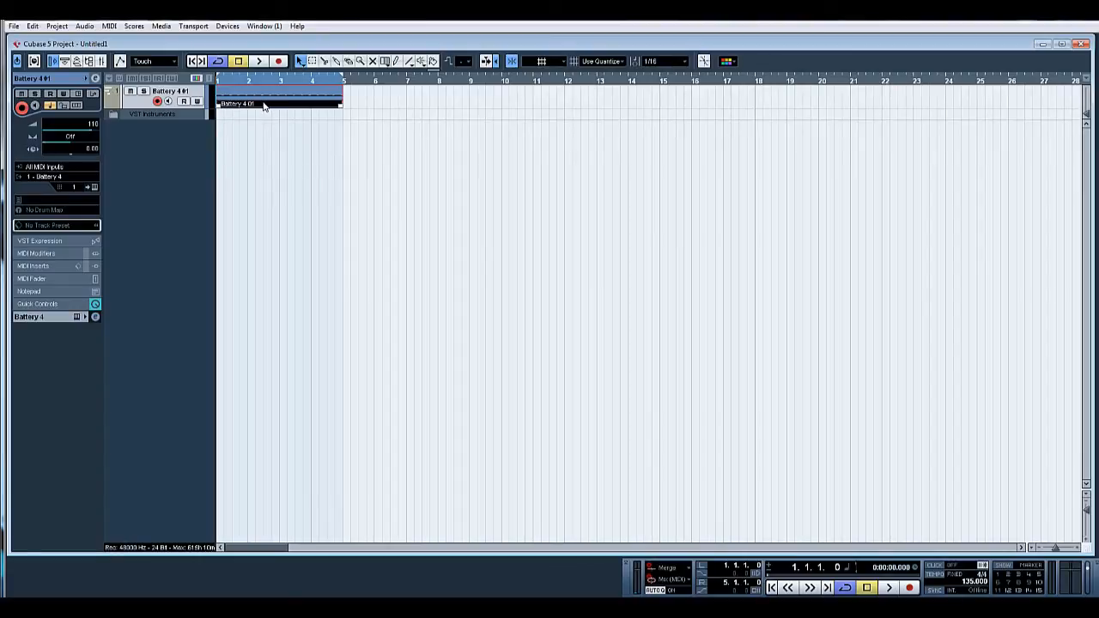
pyautogui.moveTo(299, 100)
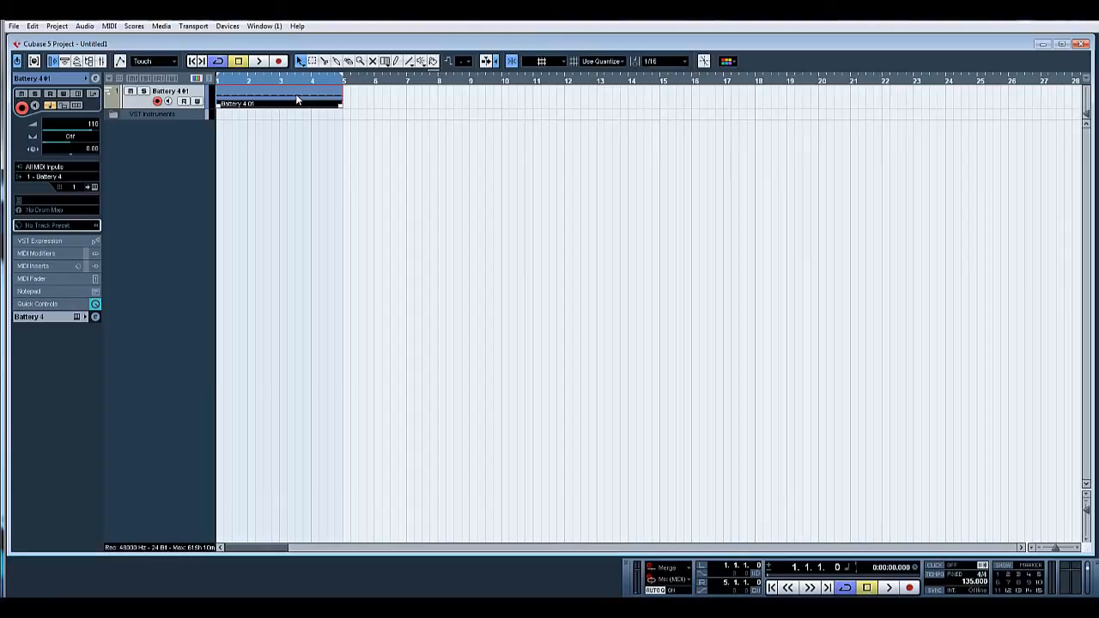
# - Dissolve the Battery part by Separate Pitches into one track per drum note
pyautogui.click(110, 26)
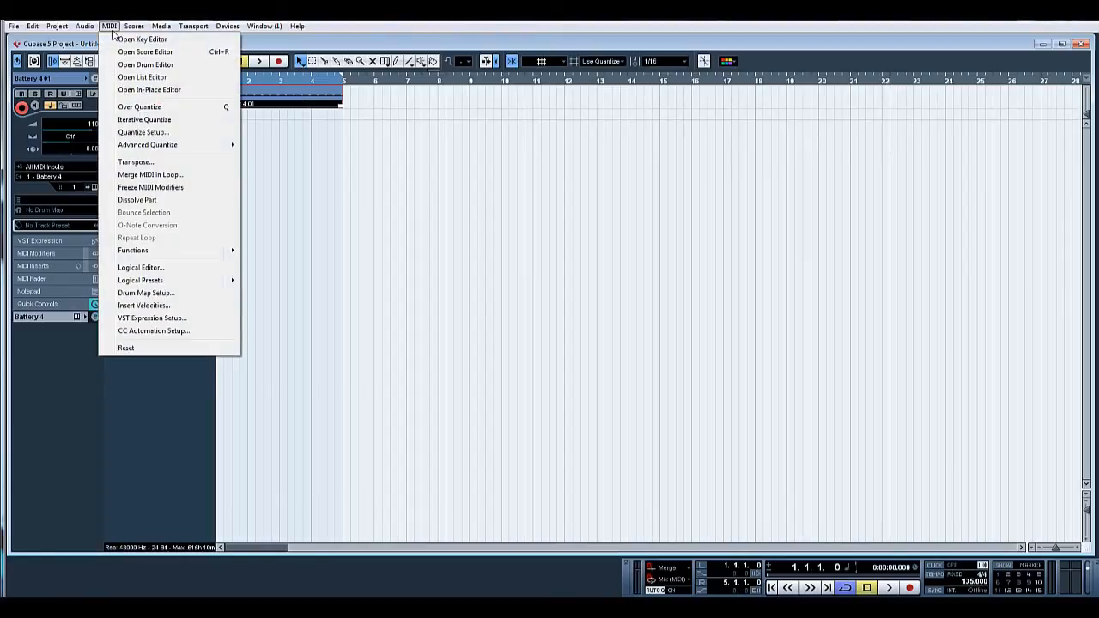
pyautogui.moveTo(137, 199)
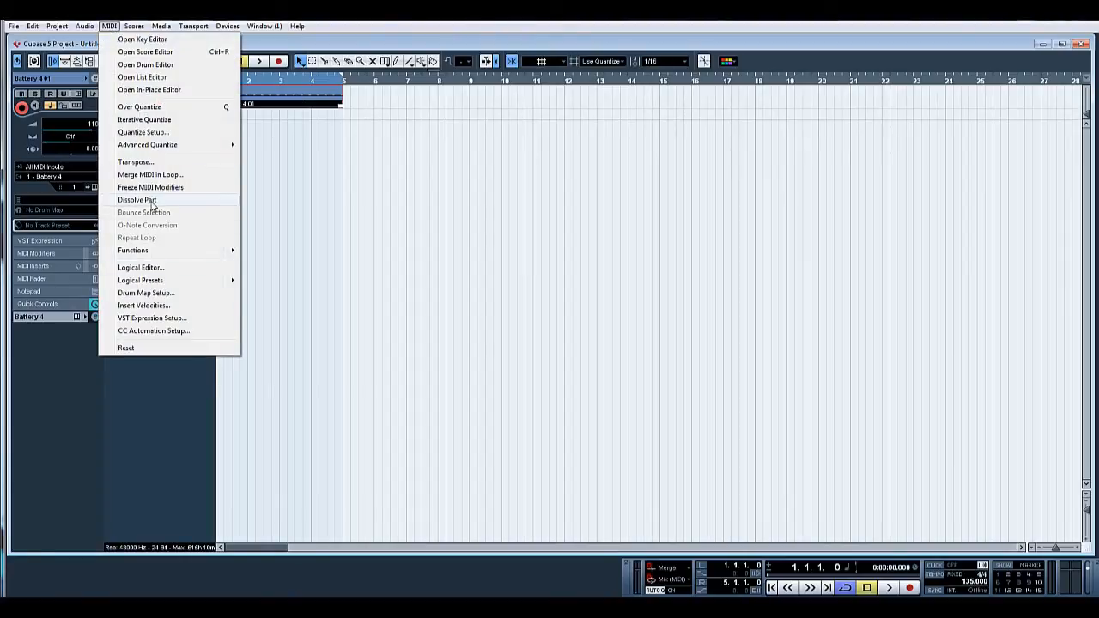
pyautogui.click(138, 200)
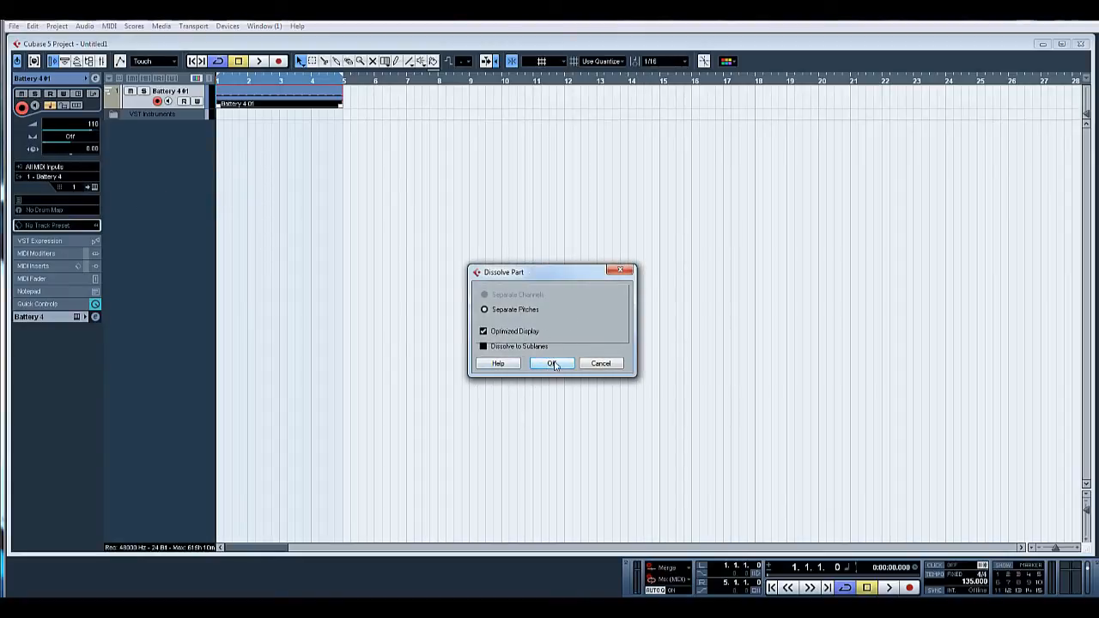
pyautogui.click(553, 364)
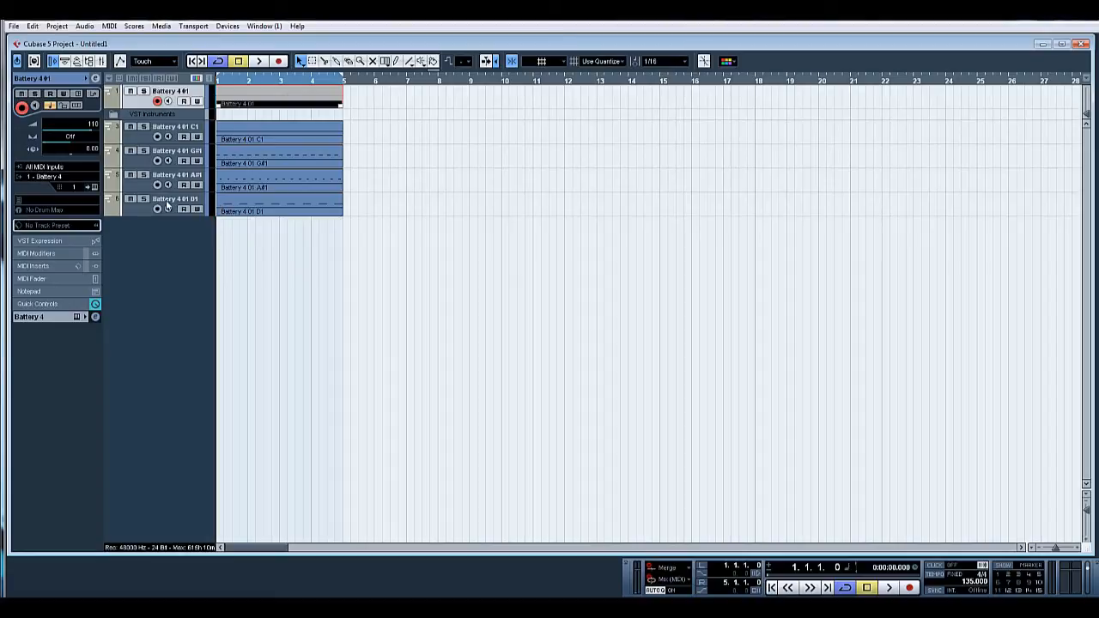
# - Rename the dissolved tracks kick, closed hat, open hat and snare, then enter the kick part's notes
pyautogui.click(890, 587)
pyautogui.write('closed hat')
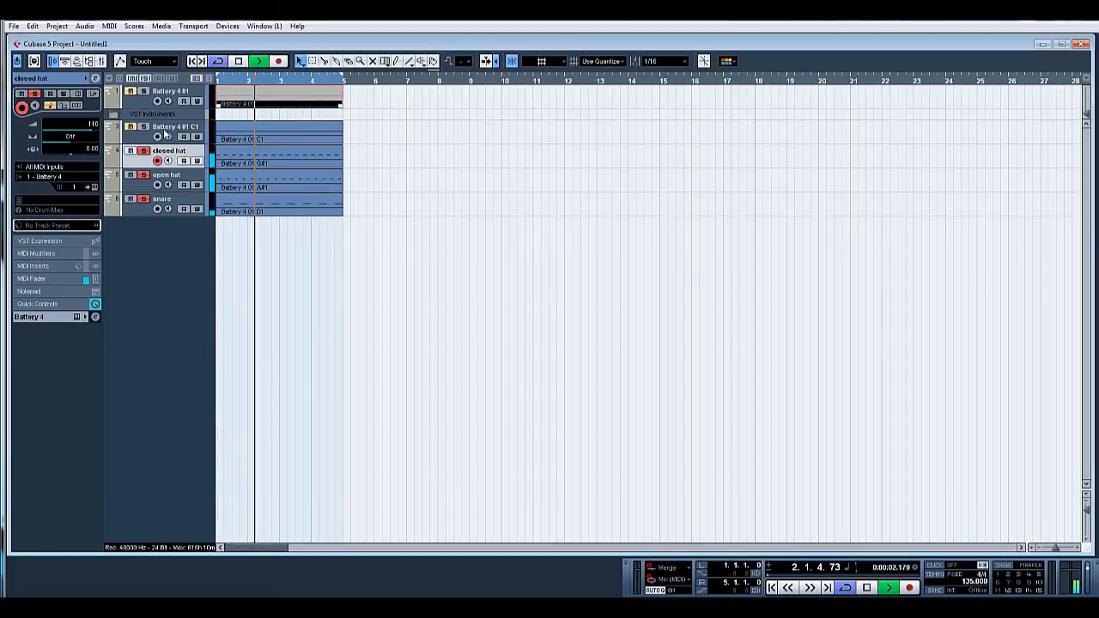
pyautogui.click(175, 127)
pyautogui.write('Kick')
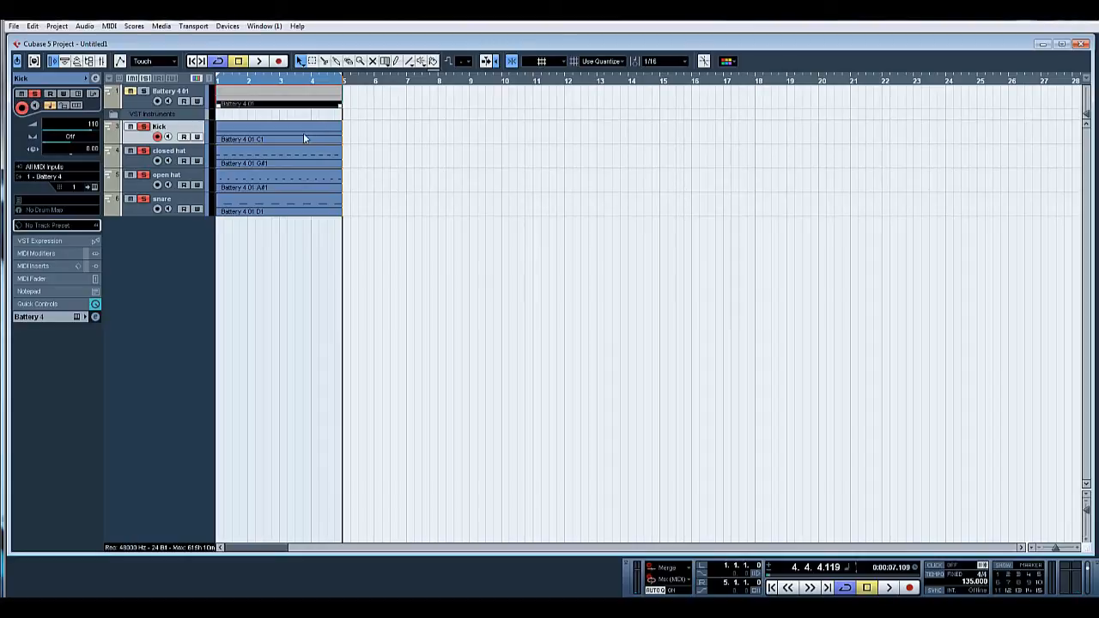
pyautogui.doubleClick(275, 138)
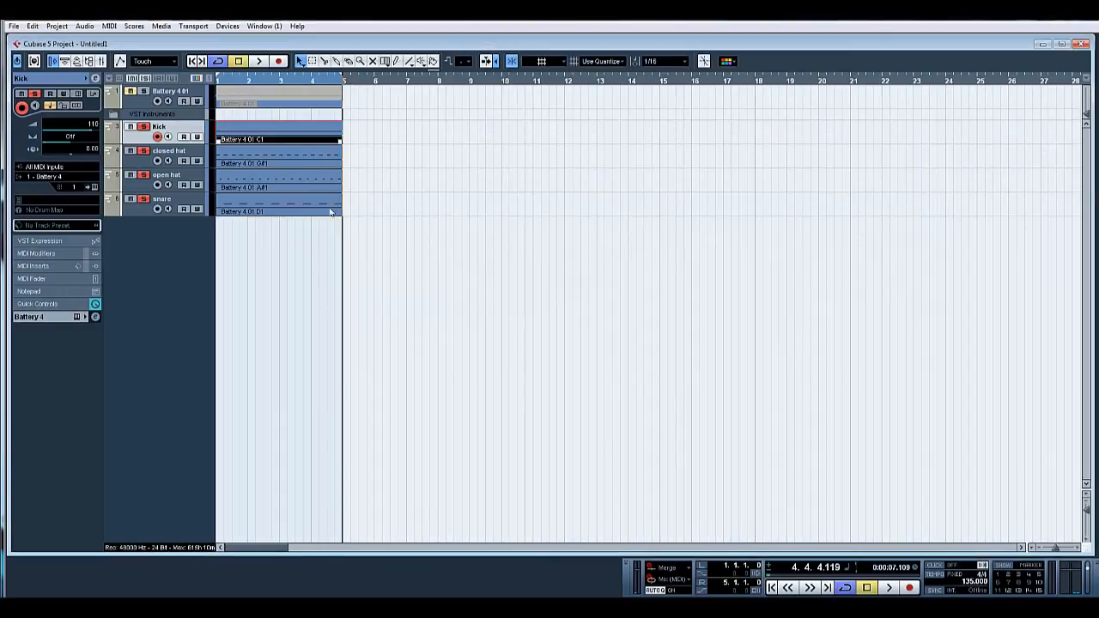
pyautogui.doubleClick(275, 212)
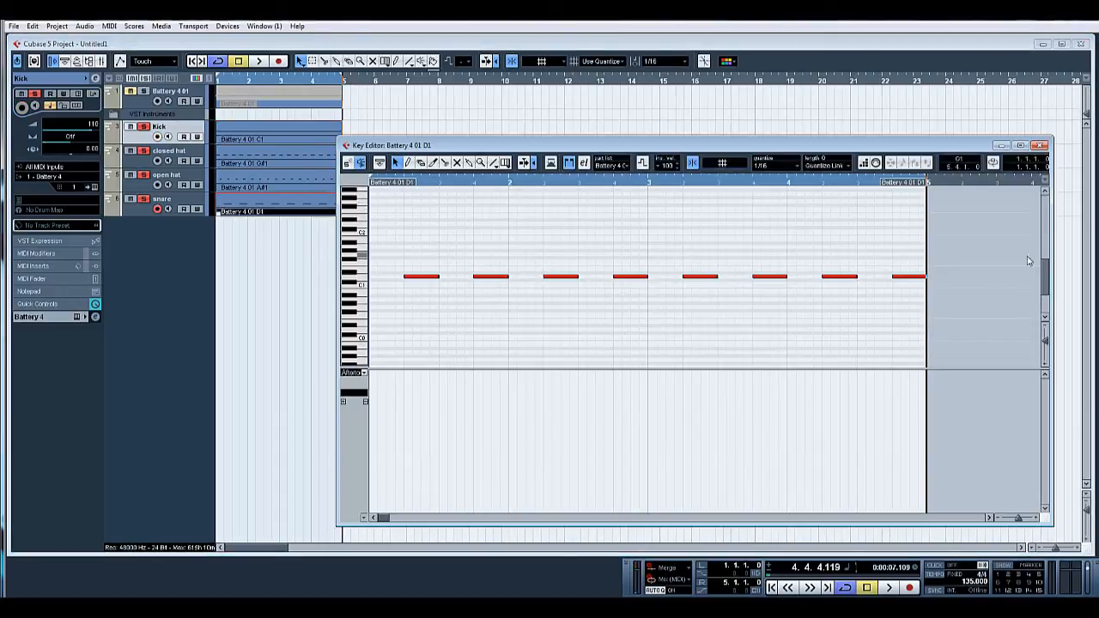